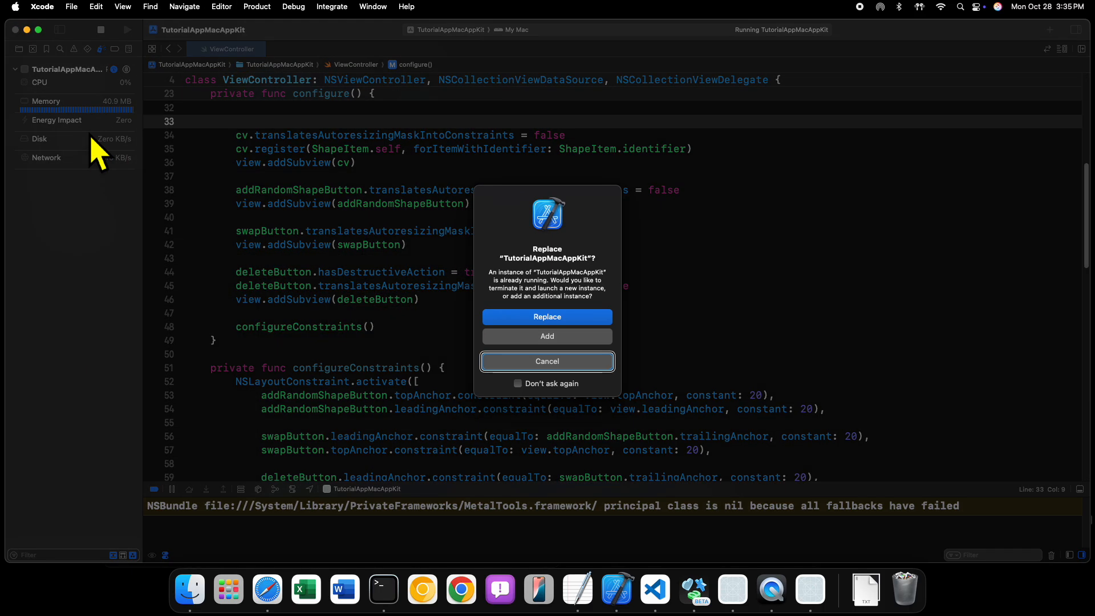
Confirm Replace to terminate the running TutorialAppMacAppKit and relaunch it.
{"action": "left_click", "coordinate": [547, 361]}
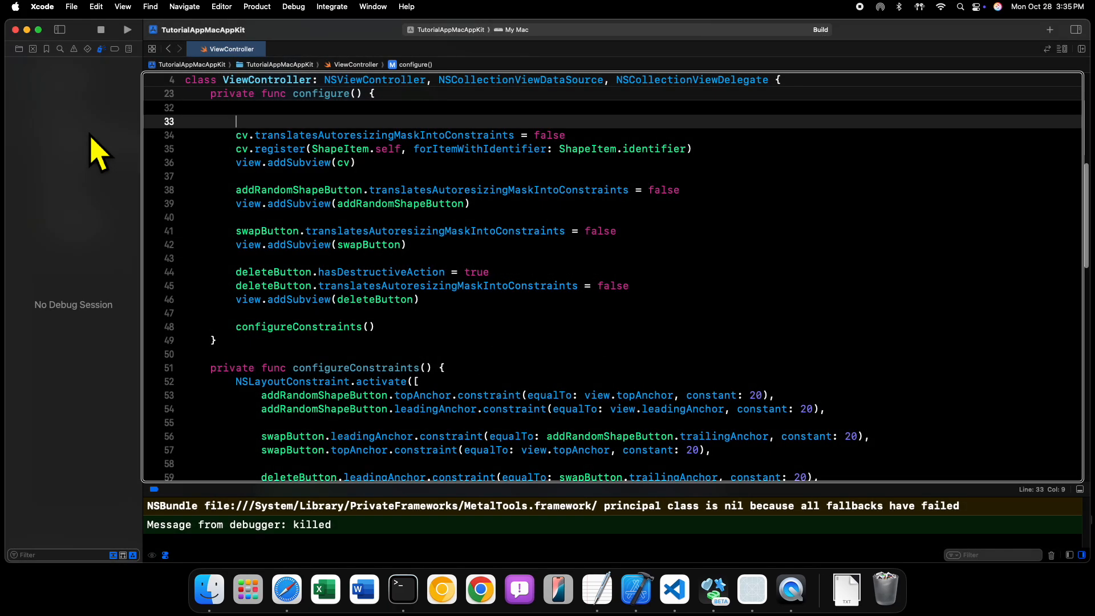
{"action": "left_click", "coordinate": [128, 29]}
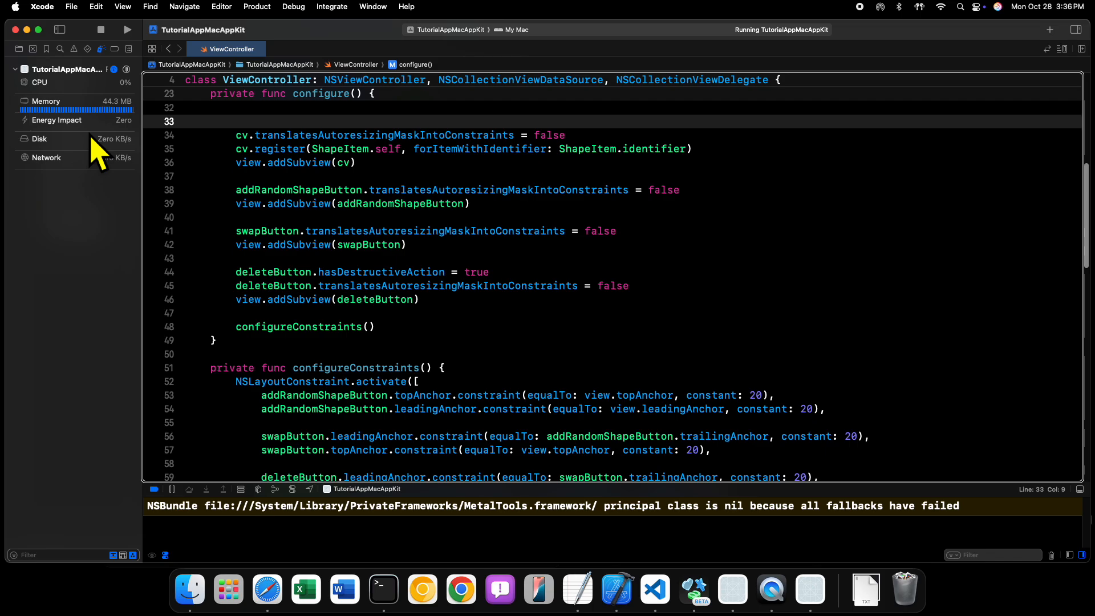
Add cv.isSelectable = true at the start of configure().
{"action": "type", "text": "c"}
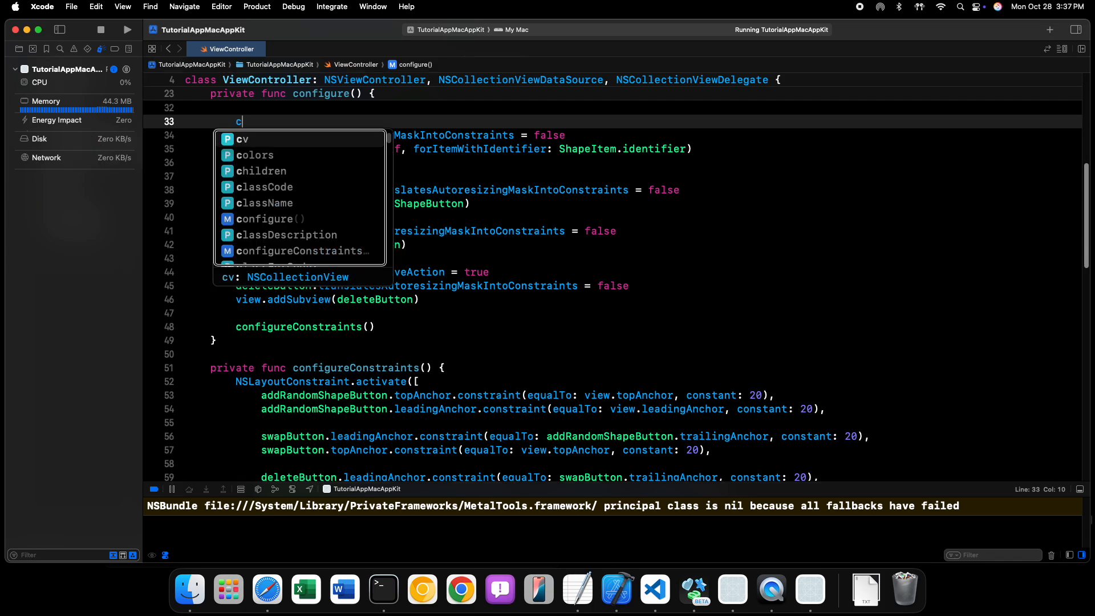
{"action": "type", "text": "v.isSelectable ="}
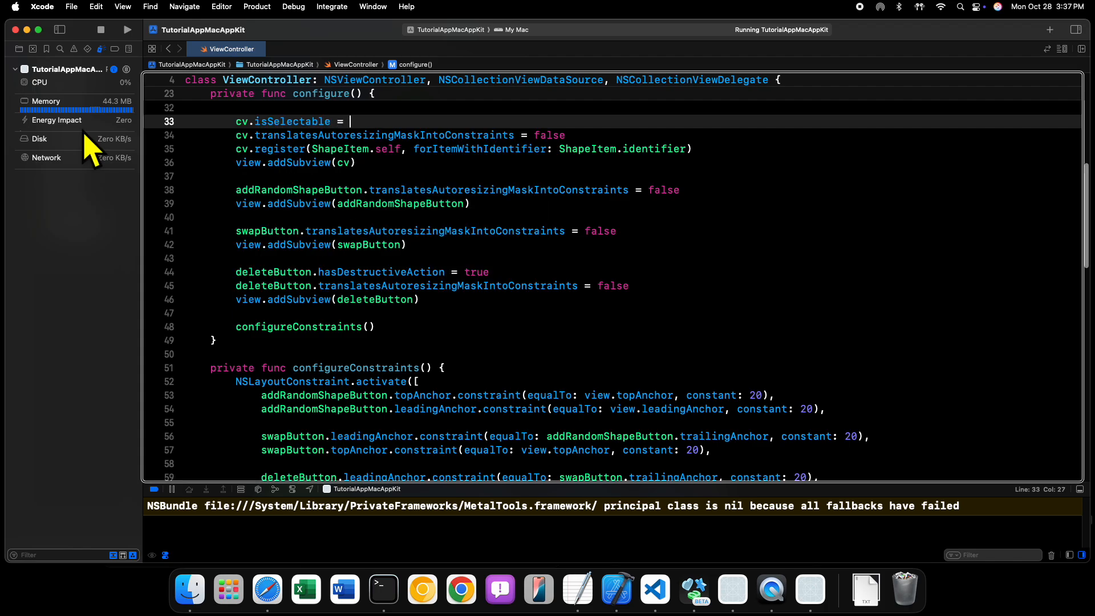
{"action": "type", "text": "true"}
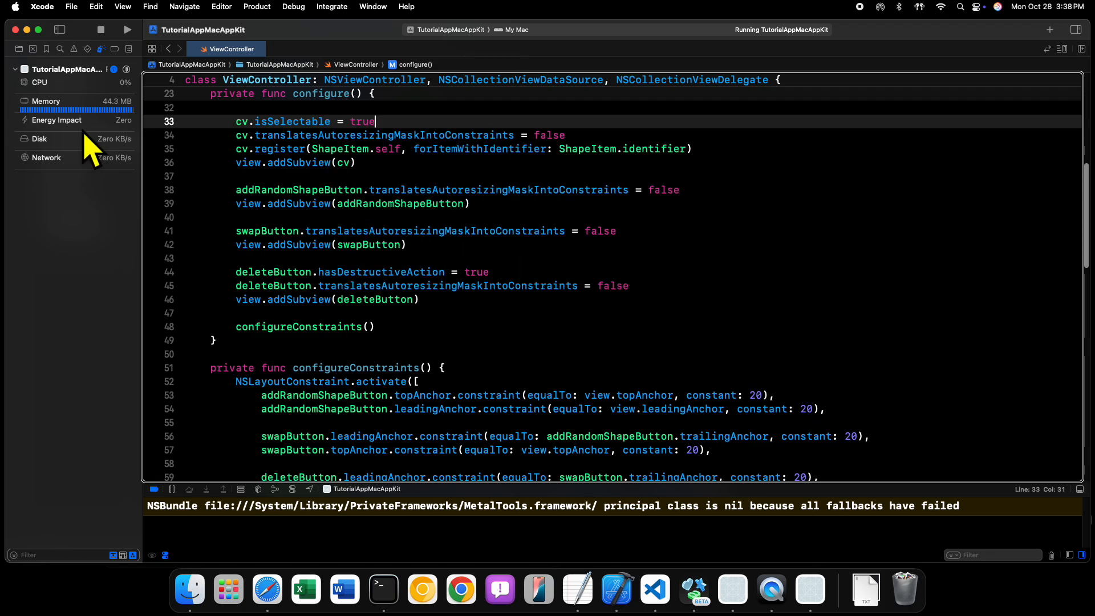
Scroll to the blank line at the end of the ViewController class.
{"action": "scroll", "scroll_direction": "down", "scroll_amount": 3}
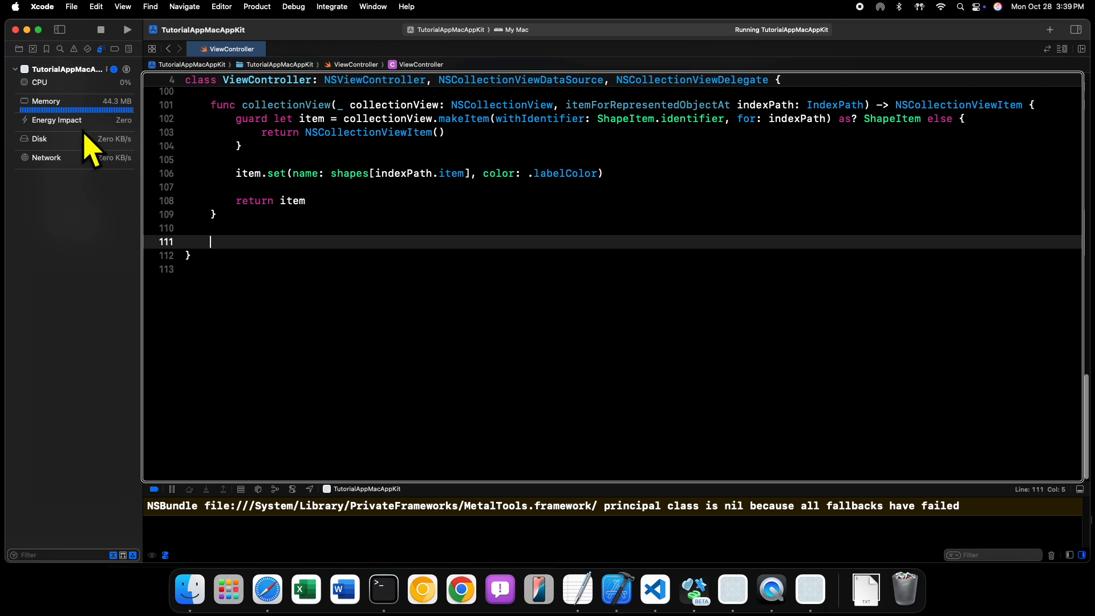
Insert the didSelectItemsAt delegate stub and begin a for loop in its body.
{"action": "type", "text": "c"}
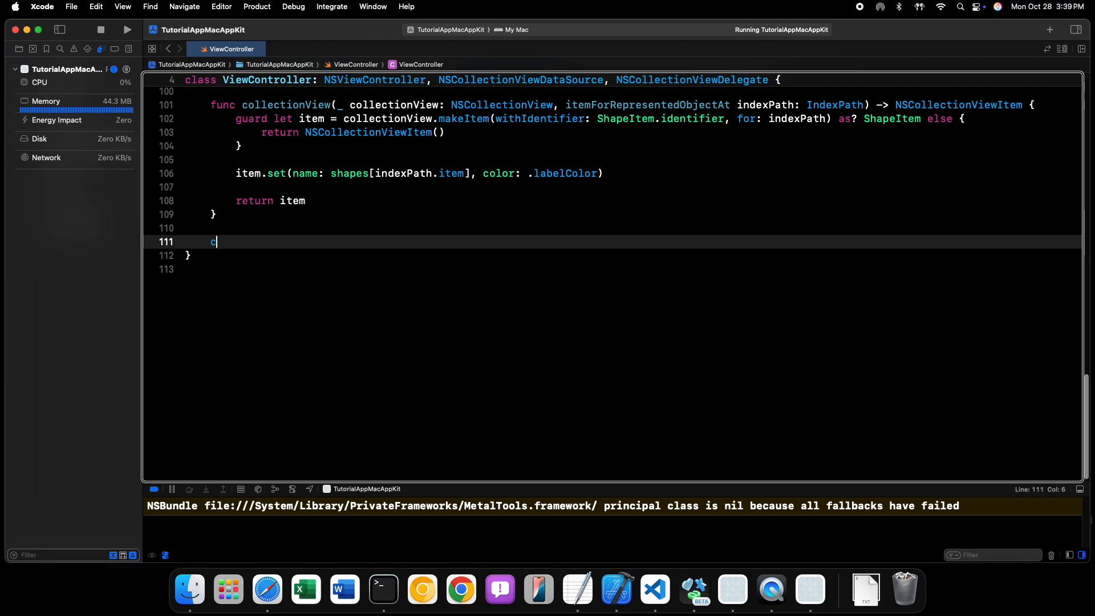
{"action": "type", "text": "ollectionVi"}
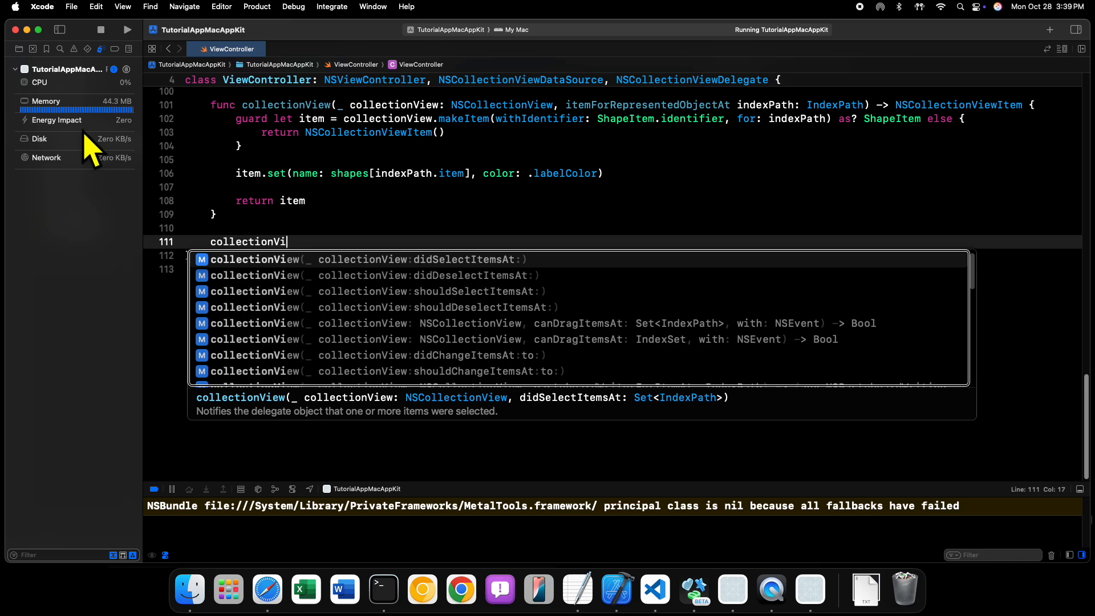
{"action": "type", "text": "ew"}
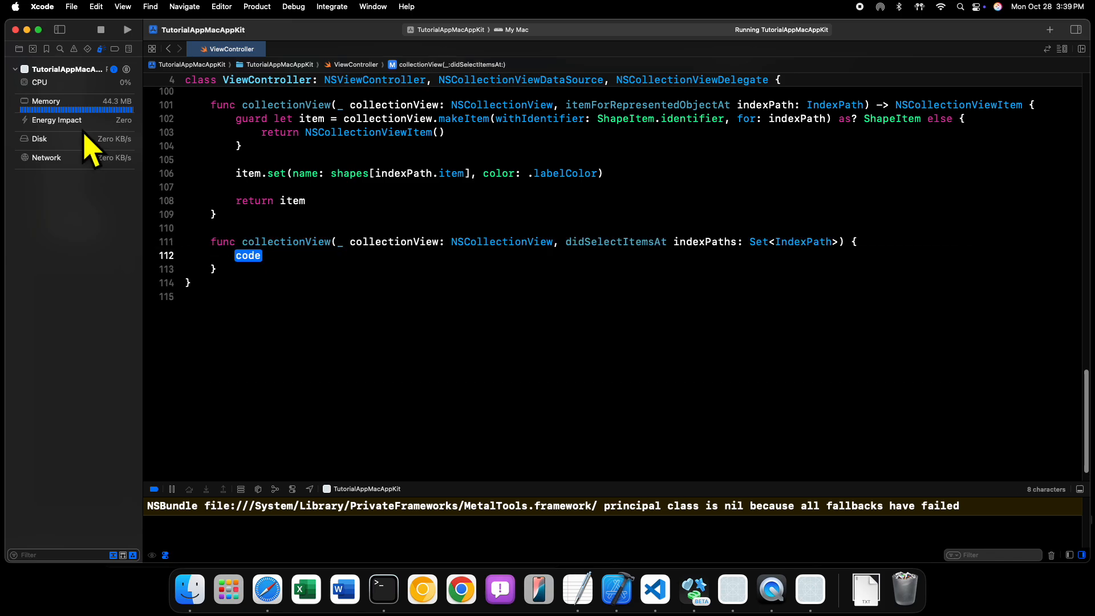
{"action": "left_click", "coordinate": [248, 255]}
{"action": "type", "text": "for"}
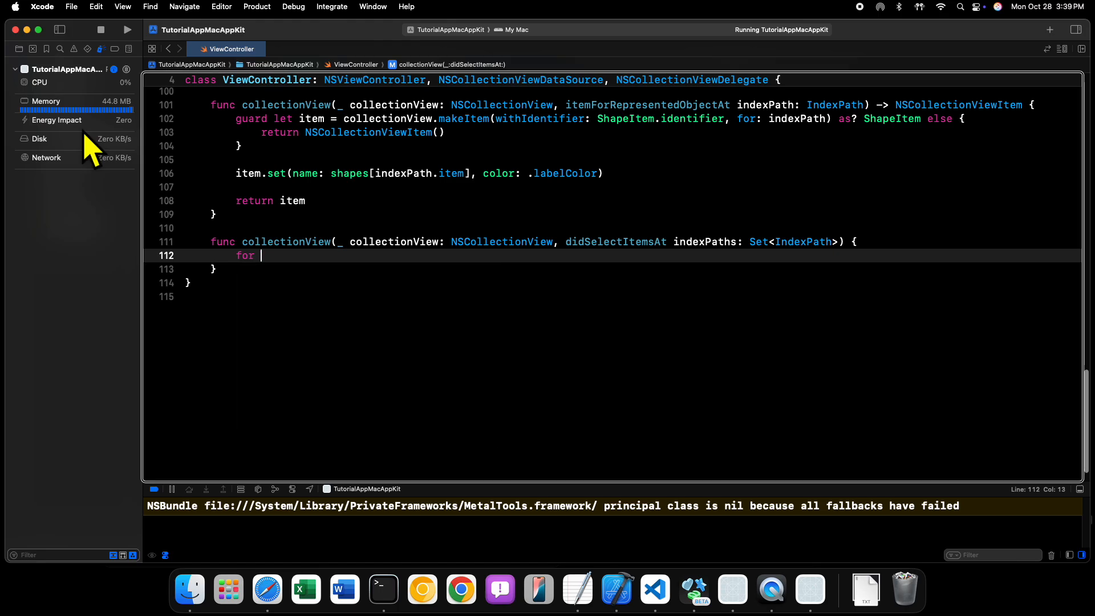
Write for indexPath in indexPaths { } and start a guard let line inside it.
{"action": "type", "text": "indexPath in indexPaths {"}
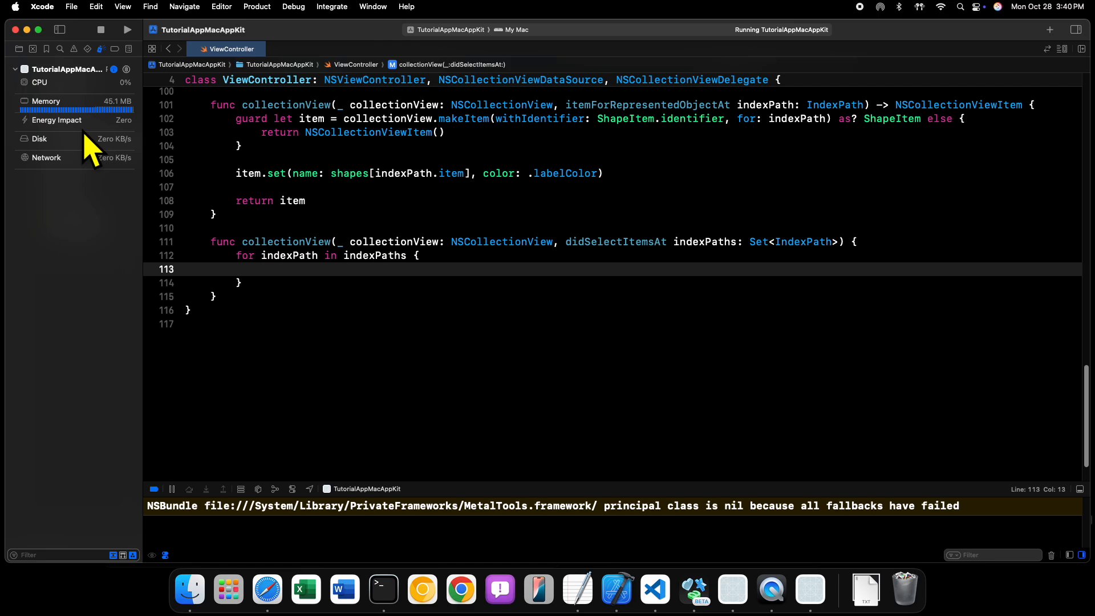
{"action": "type", "text": "guard let"}
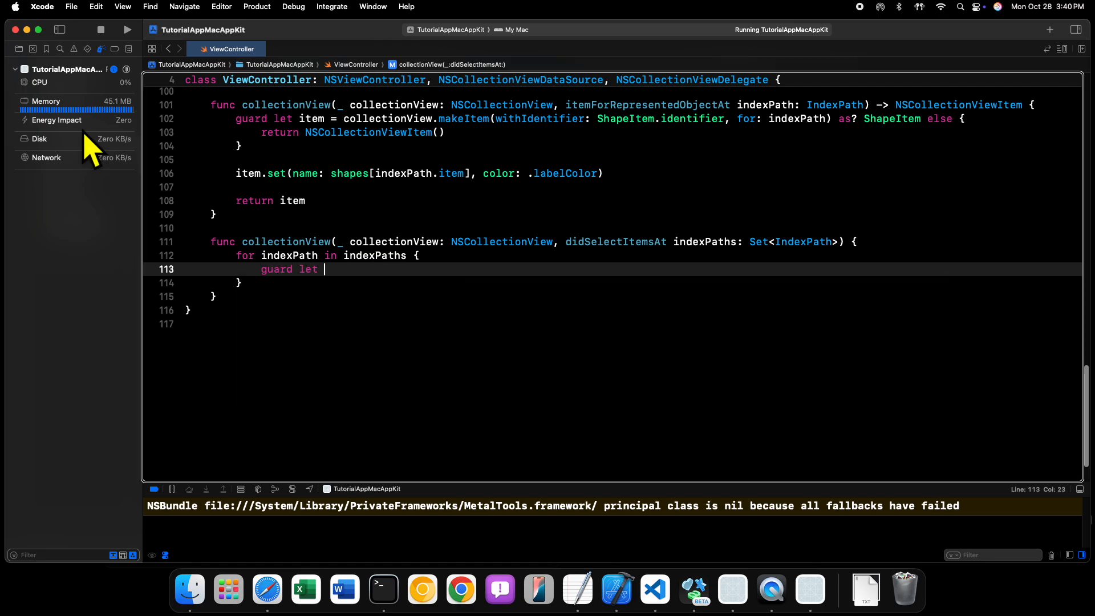
Write guard let item = collectionView.item(at: indexPath.item).
{"action": "type", "text": "item ="}
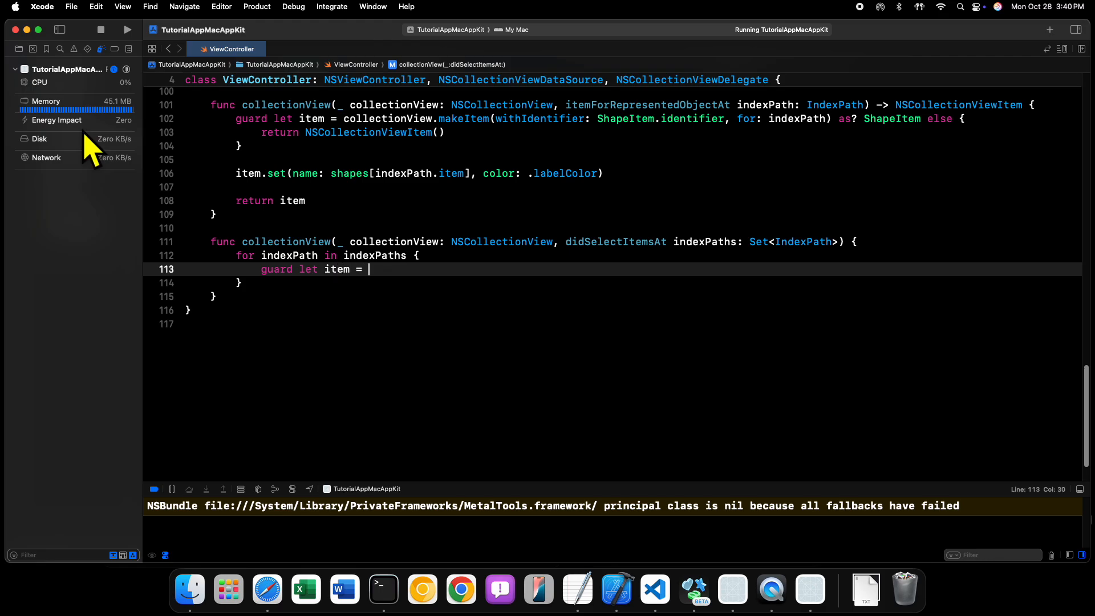
{"action": "type", "text": "collectionView."}
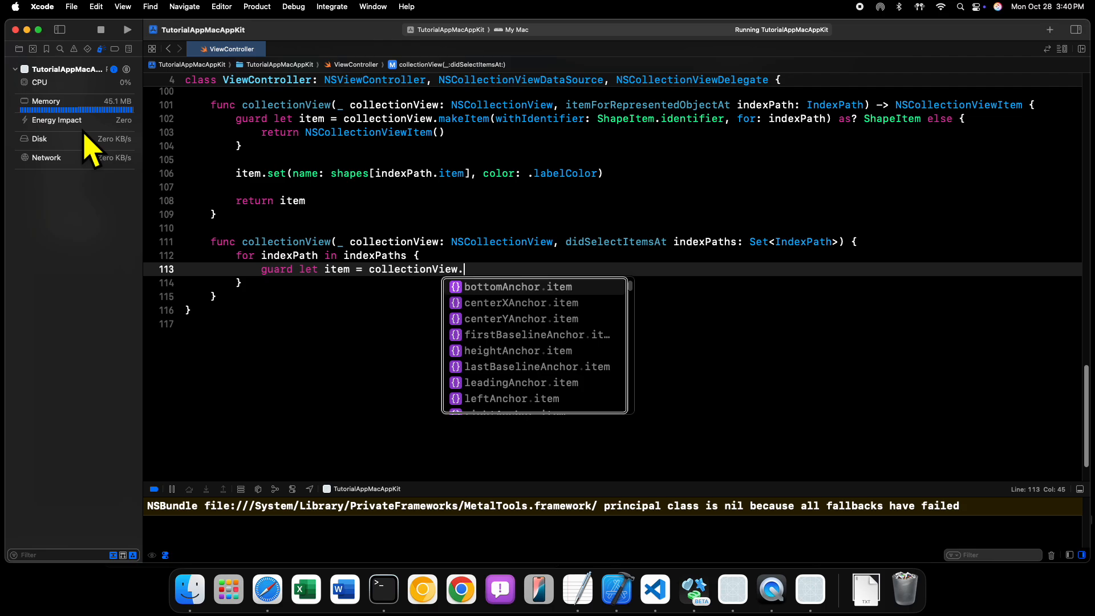
{"action": "type", "text": "item(at: indexPath."}
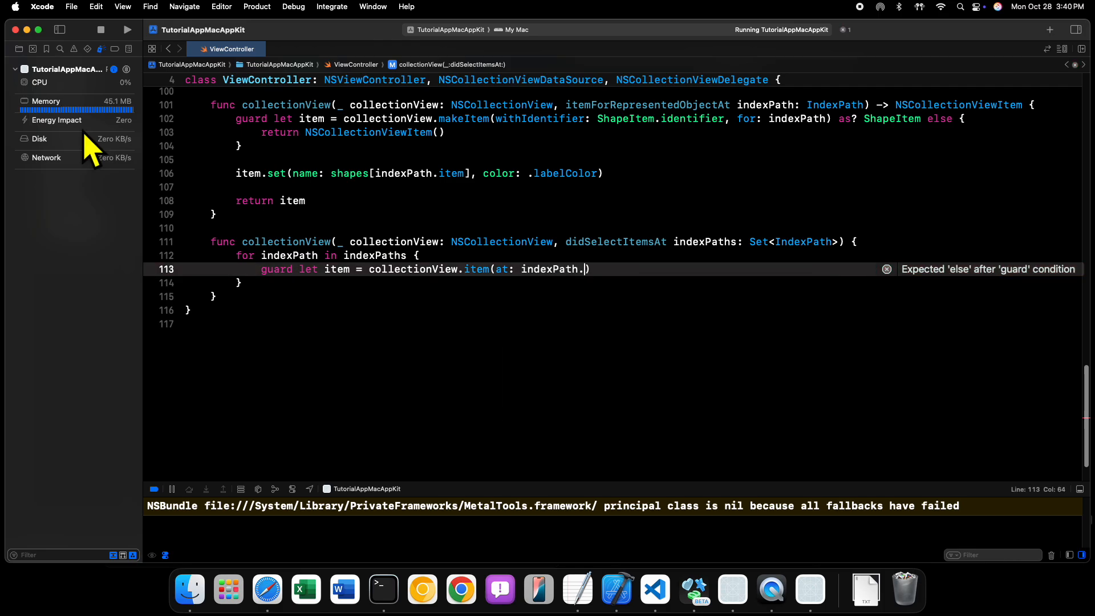
{"action": "type", "text": "item"}
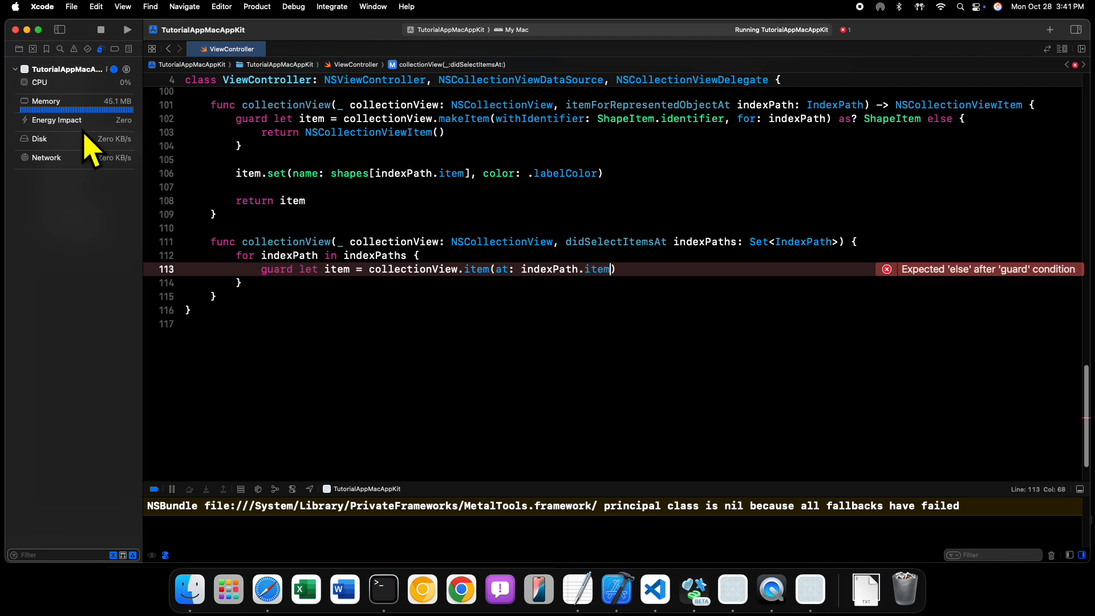
Append as? ShapeItem { continue } to the guard line.
{"action": "type", "text": ")"}
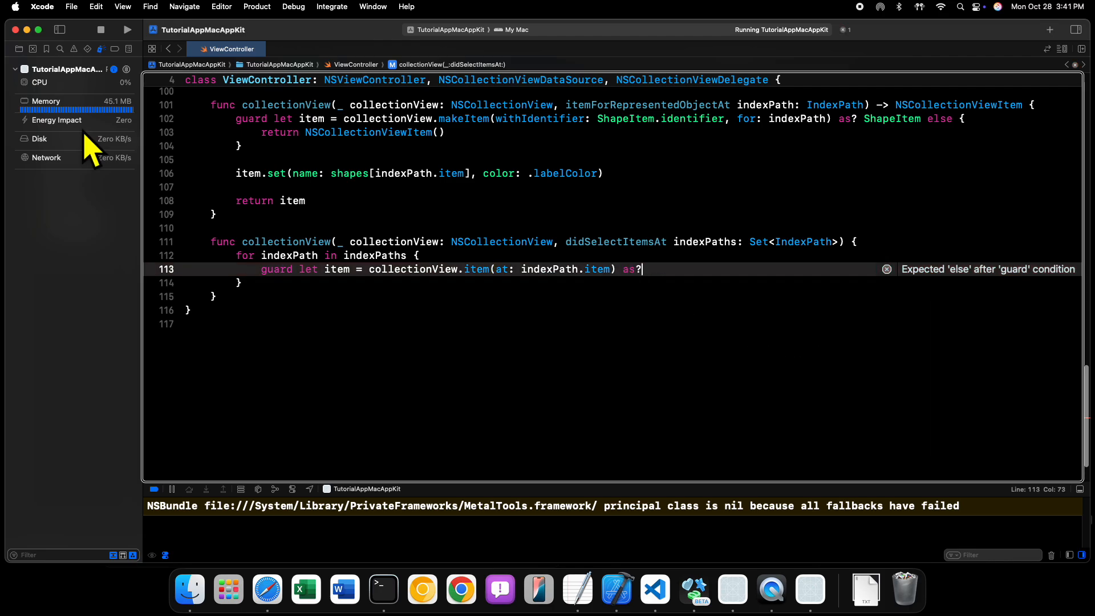
{"action": "type", "text": "S"}
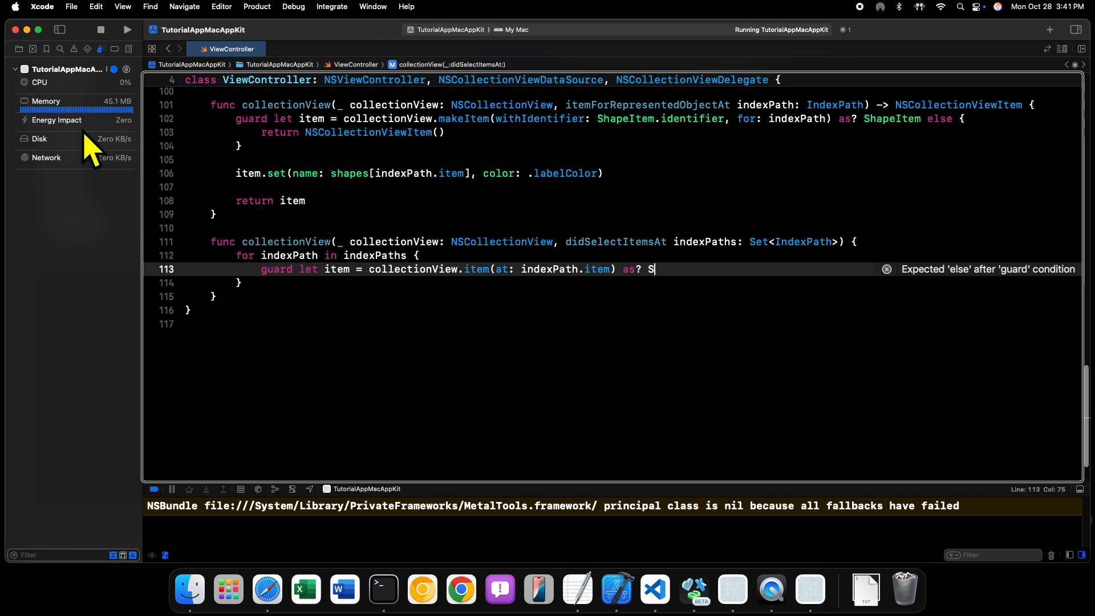
{"action": "type", "text": "hapeItem"}
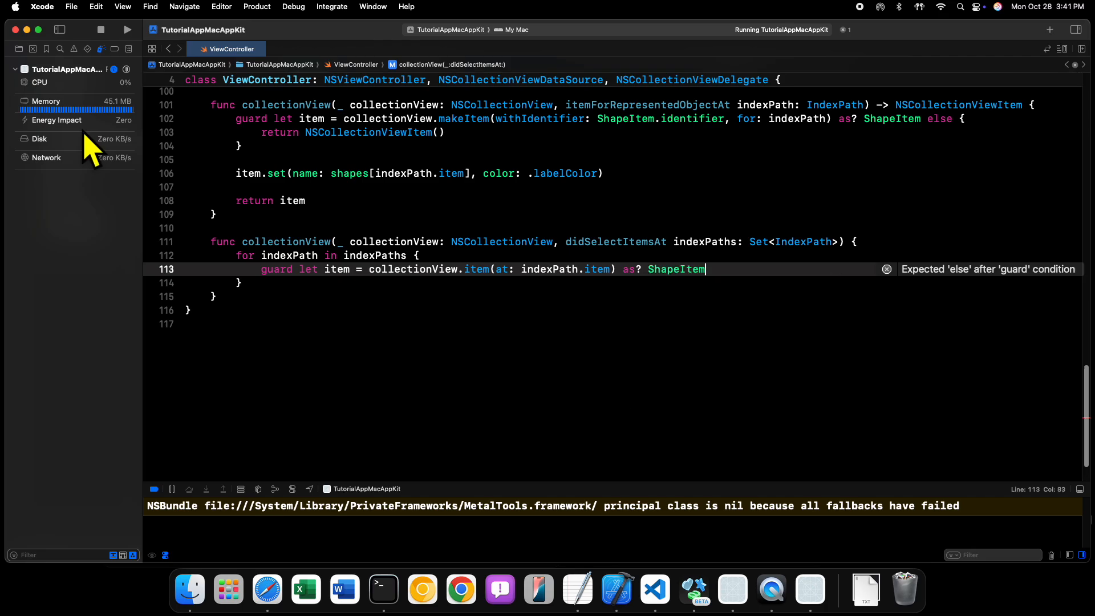
{"action": "type", "text": "\" \""}
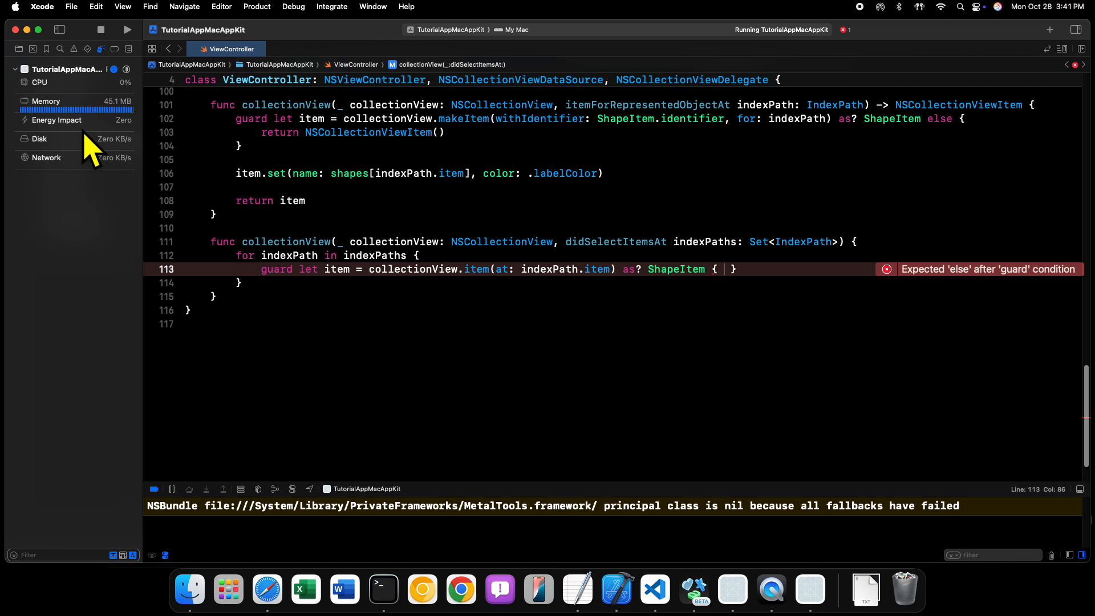
{"action": "type", "text": "continue"}
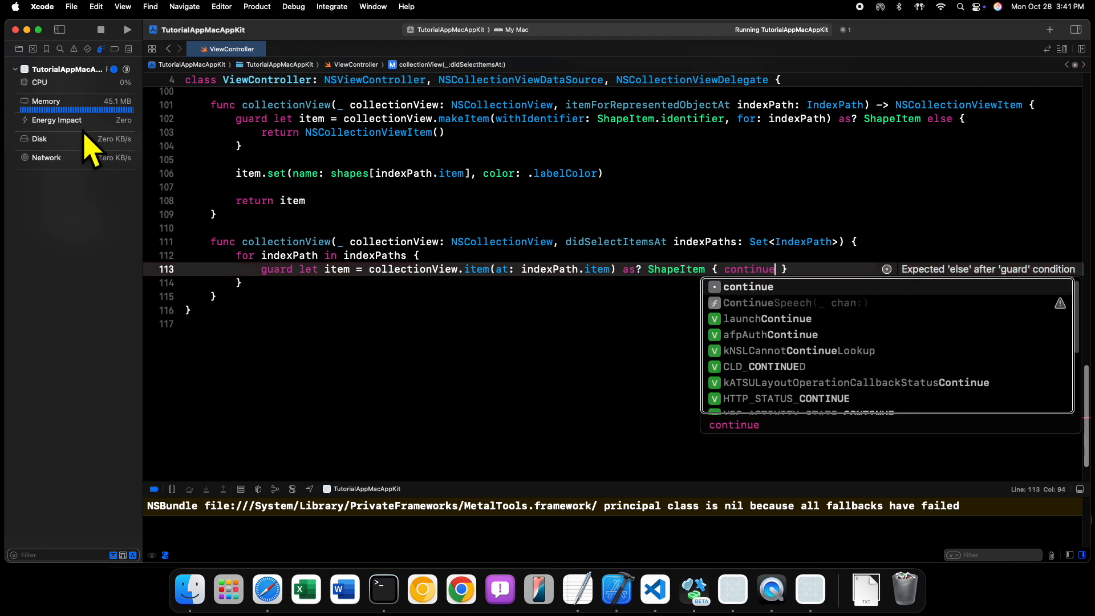
{"action": "key", "text": "escape"}
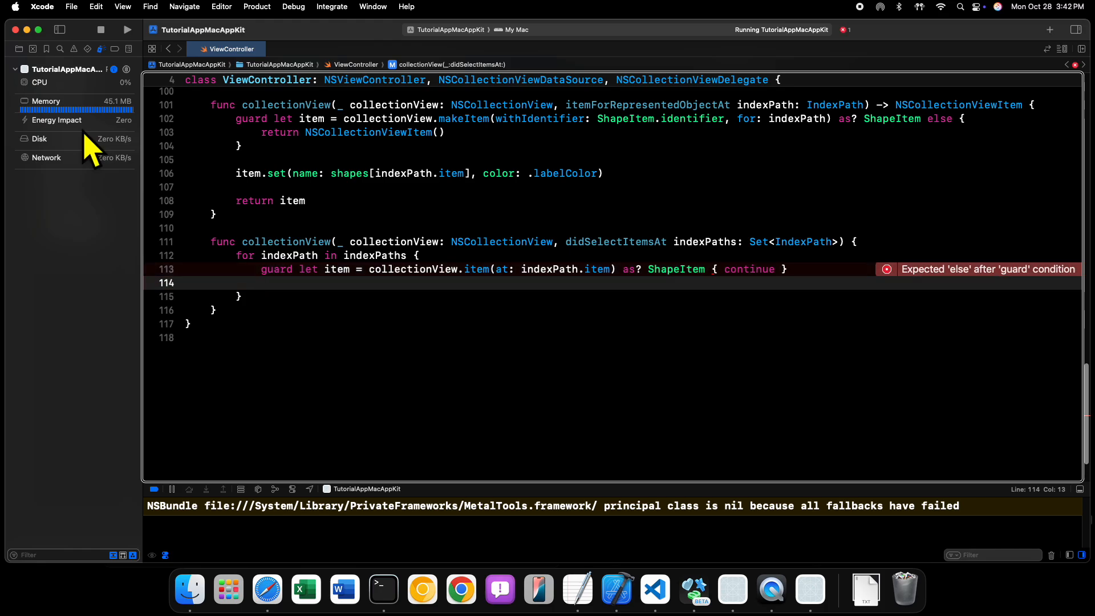
Start a new line reading item.view.layer?.backgroundColor under the guard.
{"action": "type", "text": "i"}
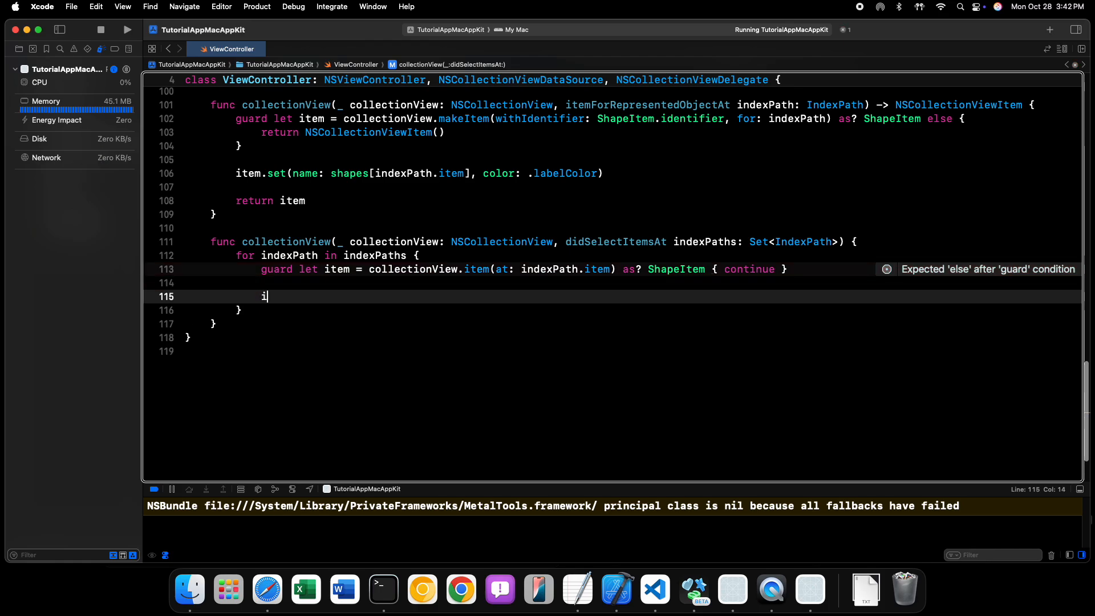
{"action": "type", "text": "tem."}
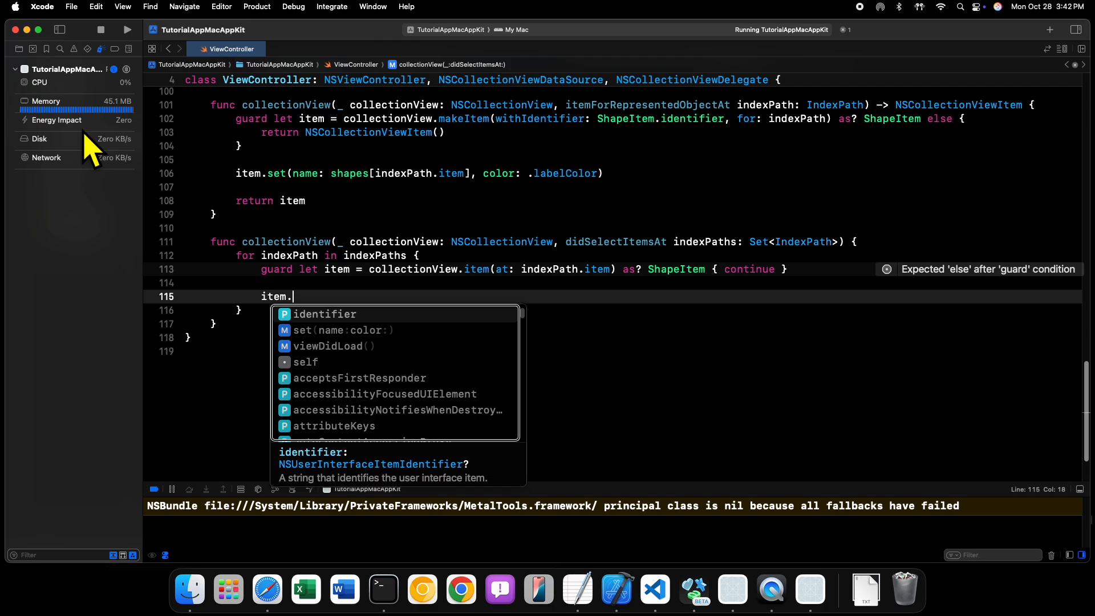
{"action": "key", "text": "Escape"}
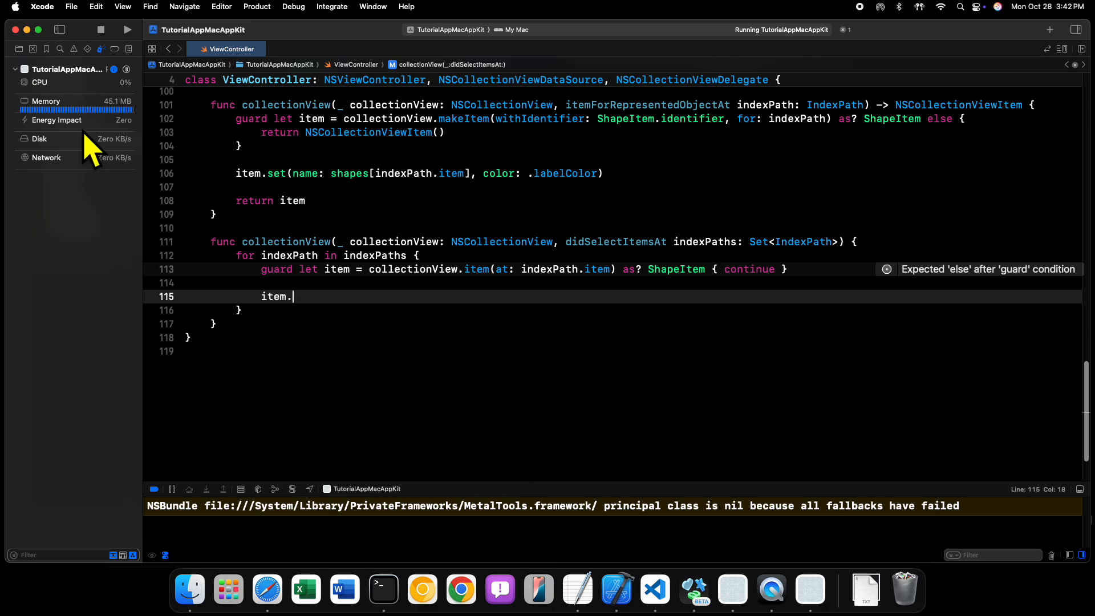
{"action": "type", "text": "view"}
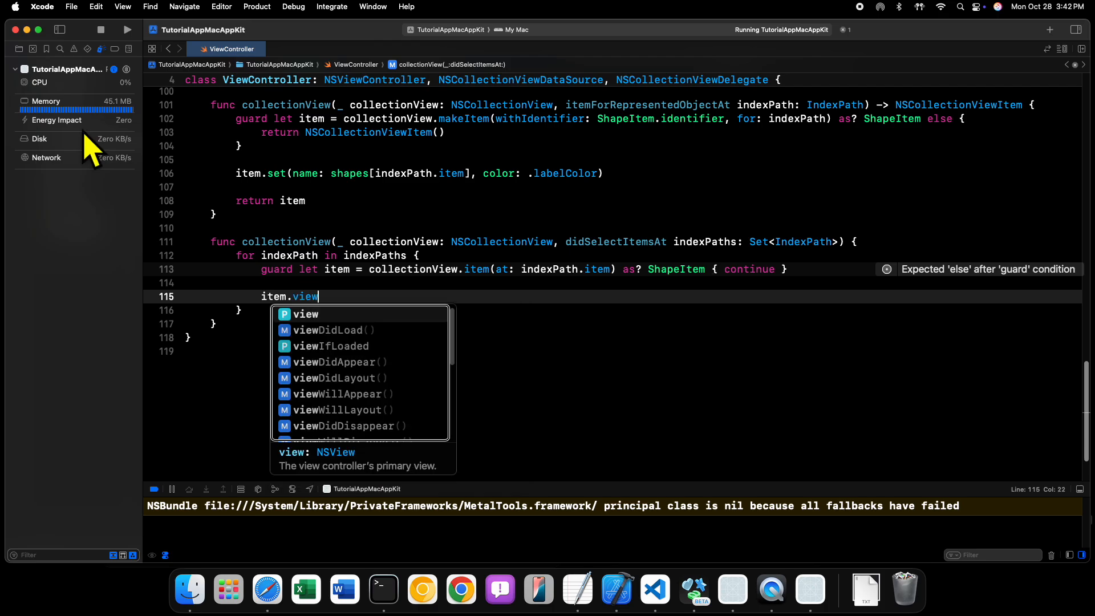
{"action": "type", "text": "."}
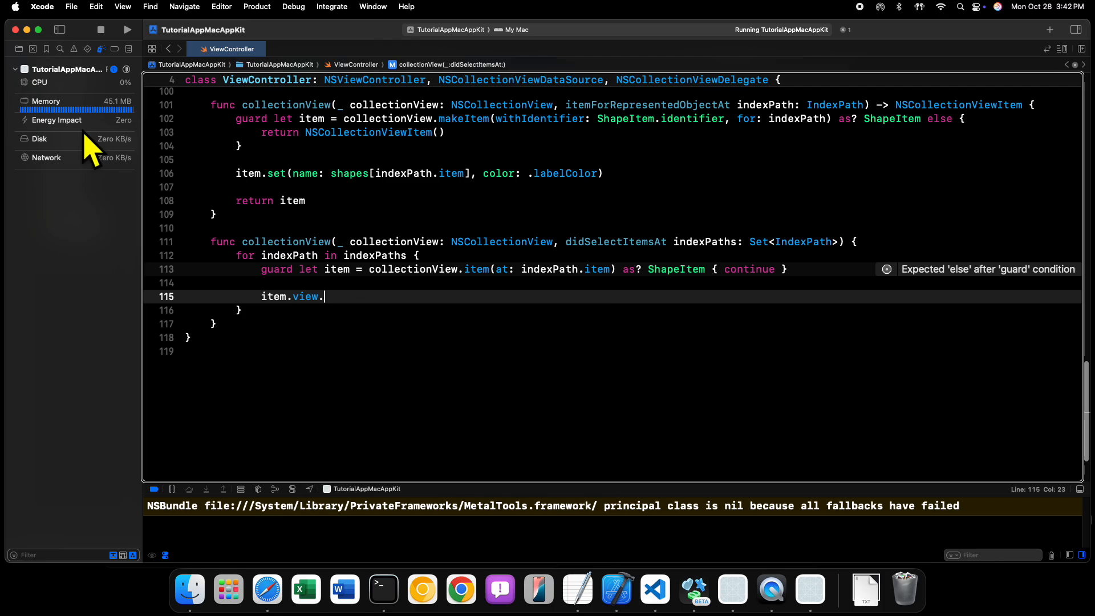
{"action": "type", "text": "layer?.backgroundColor"}
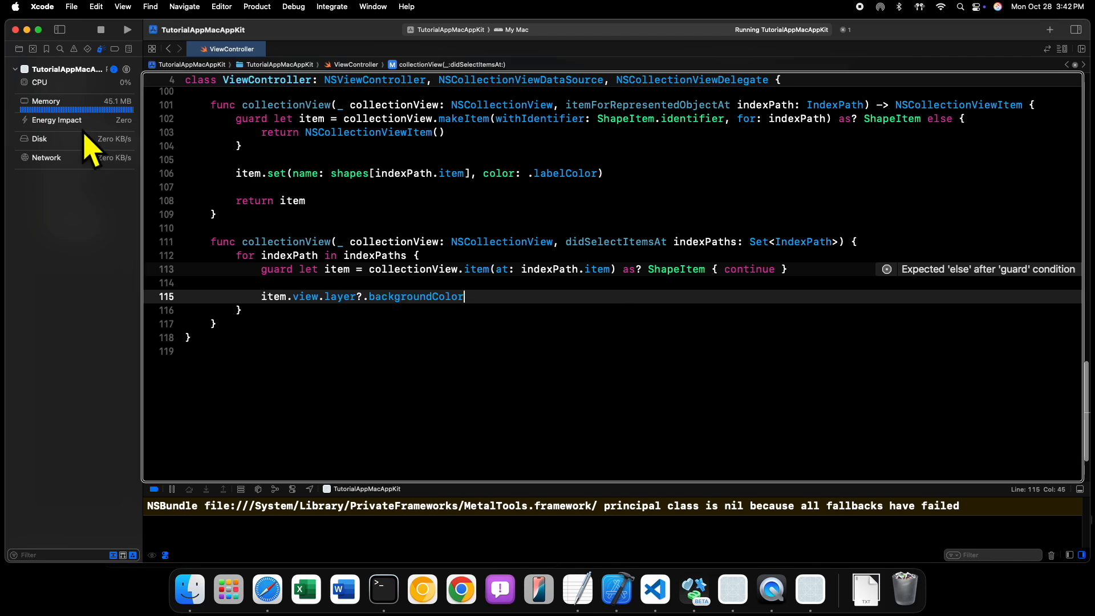
Assign = NSColor.controlAccentColor.cgColor to the layer background colour.
{"action": "type", "text": "= NSColor.cont"}
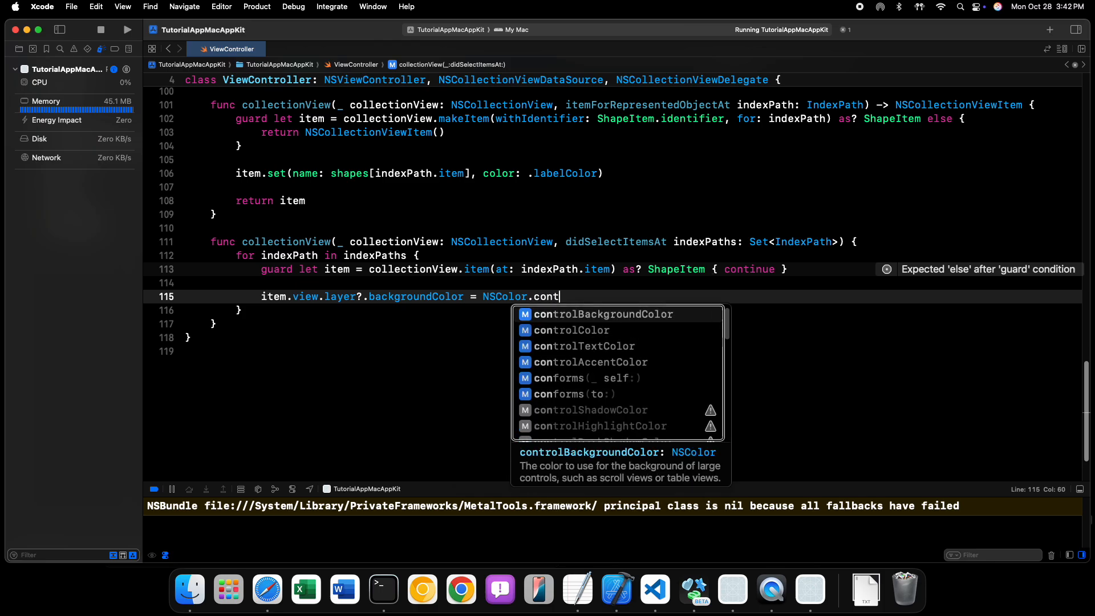
{"action": "type", "text": "rolAccentColor"}
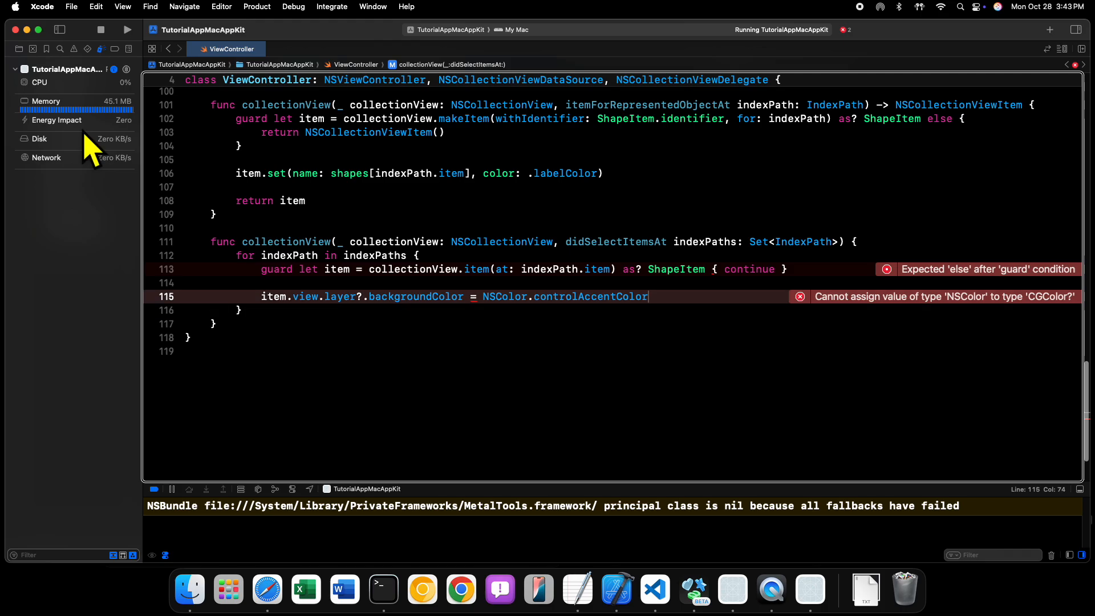
{"action": "type", "text": ".cgColor"}
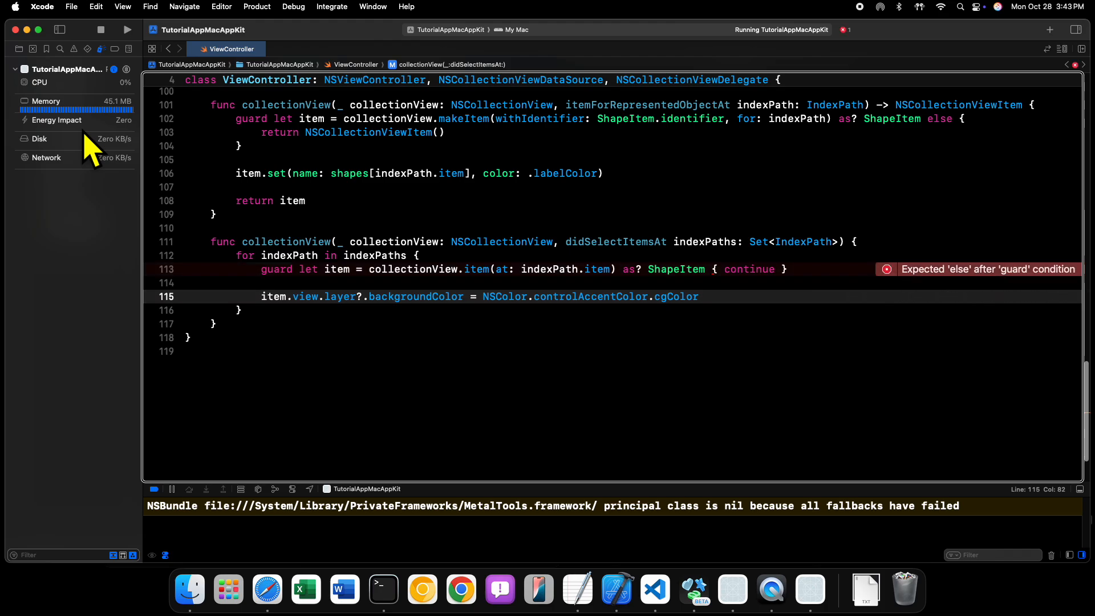
{"action": "left_click", "coordinate": [698, 296]}
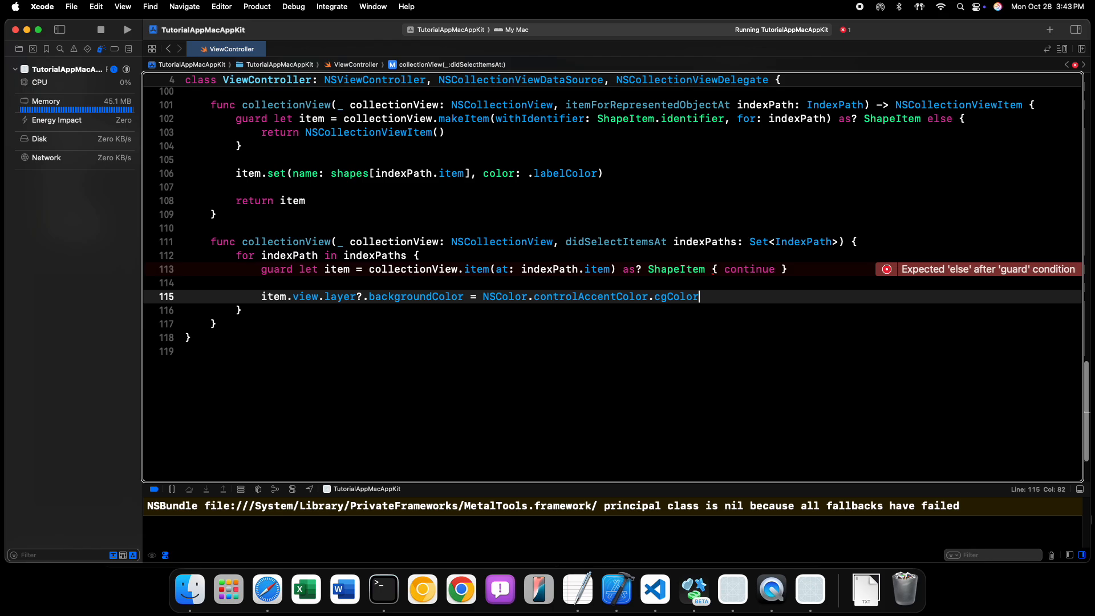
{"action": "mouse_move", "coordinate": [91, 150]}
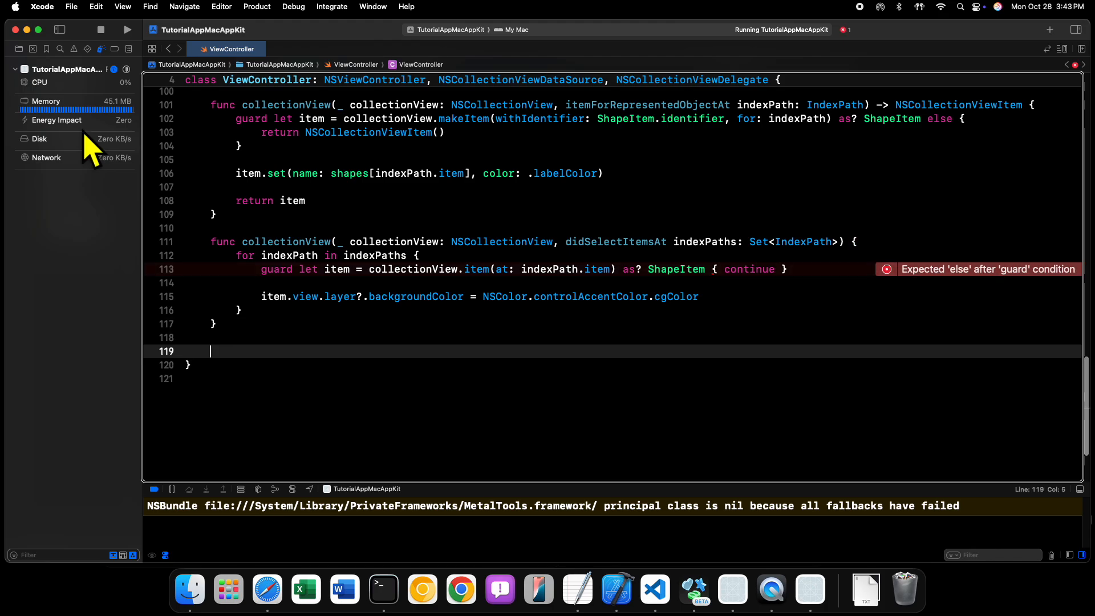
Insert the didDeselectItemsAt delegate stub and clear its code placeholder.
{"action": "type", "text": "co"}
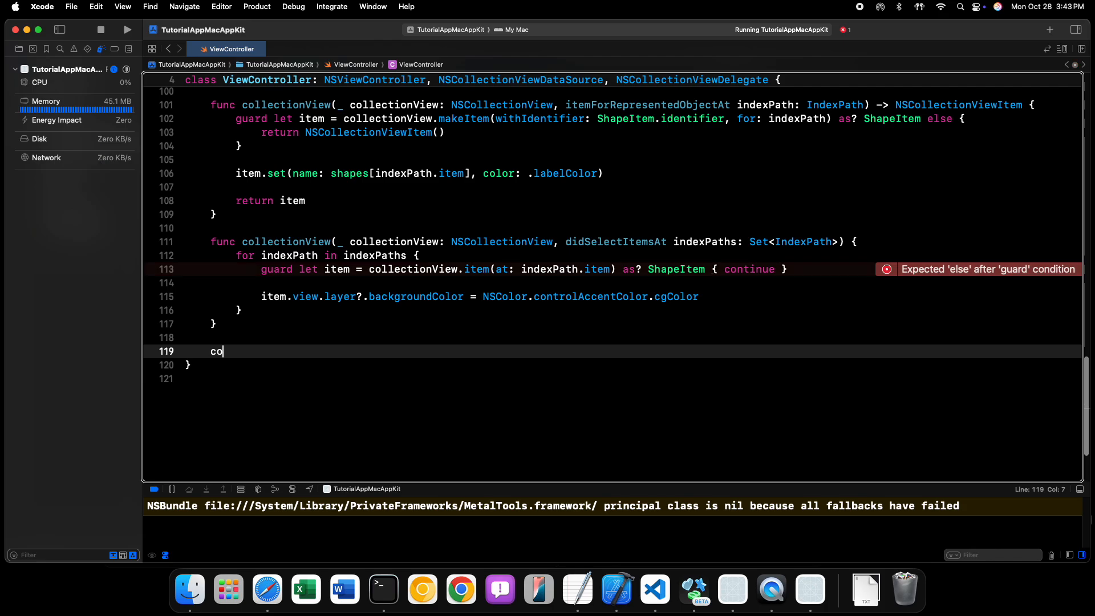
{"action": "type", "text": "llectionView"}
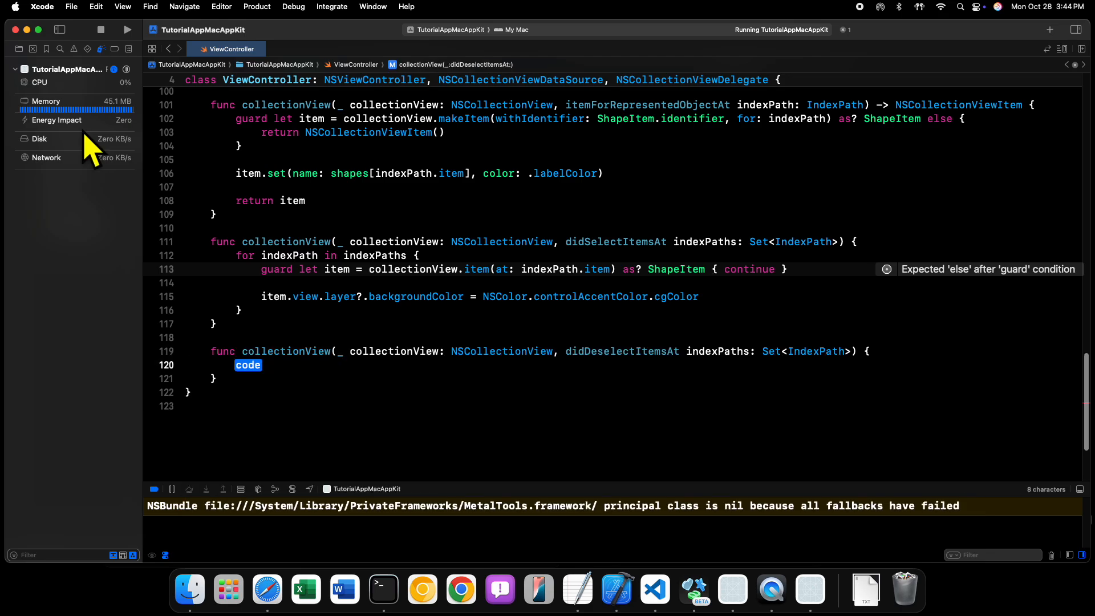
{"action": "key", "text": "Delete"}
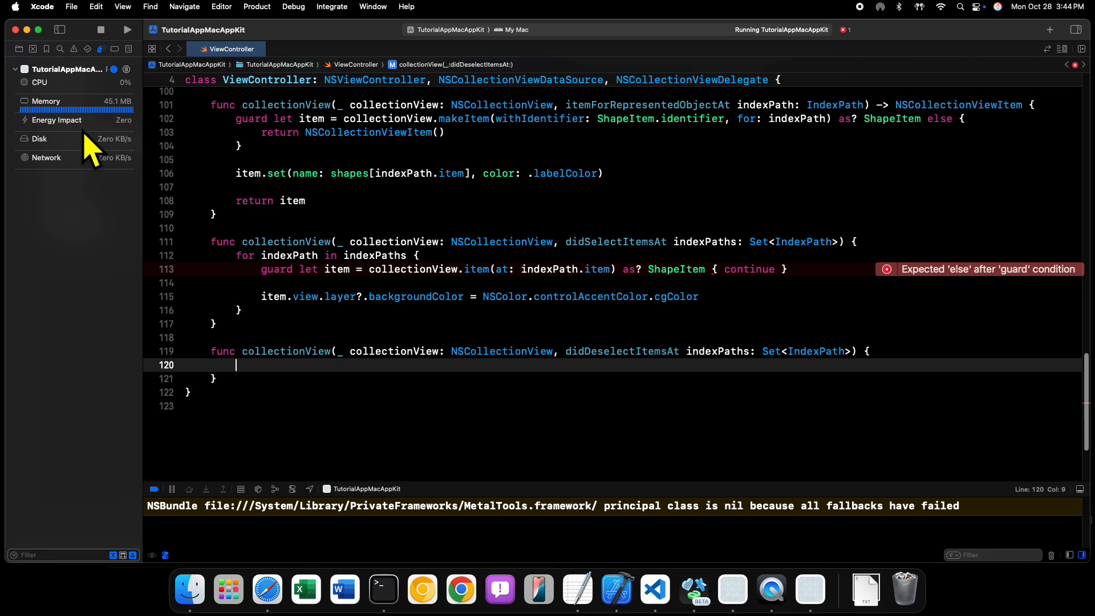
Write an empty for indexPath in indexPaths { } loop in its body.
{"action": "type", "text": "for i"}
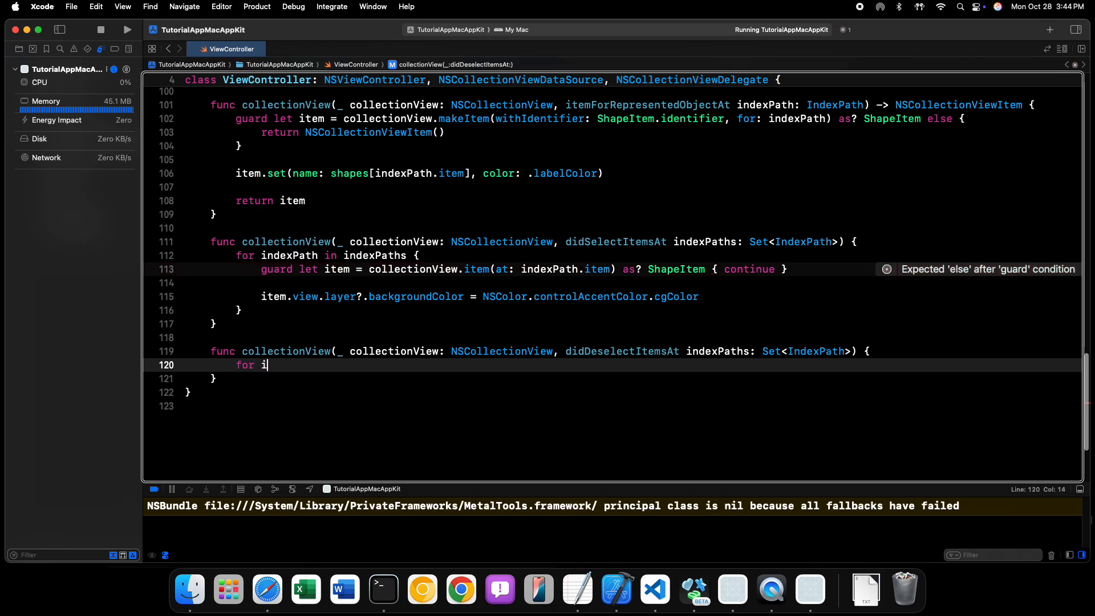
{"action": "type", "text": "ndexPaths"}
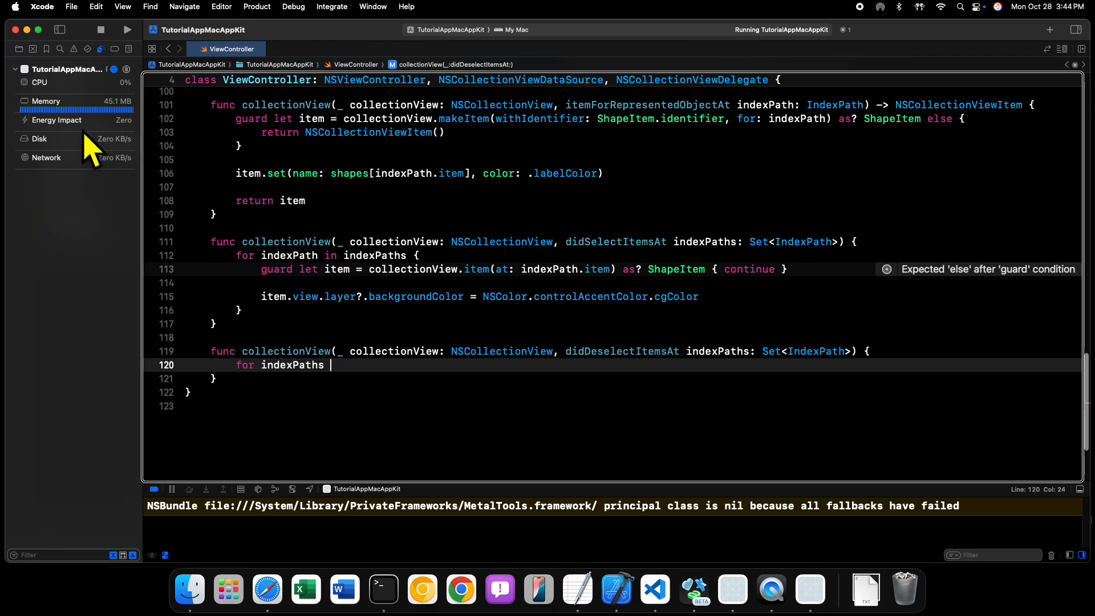
{"action": "type", "text": "i"}
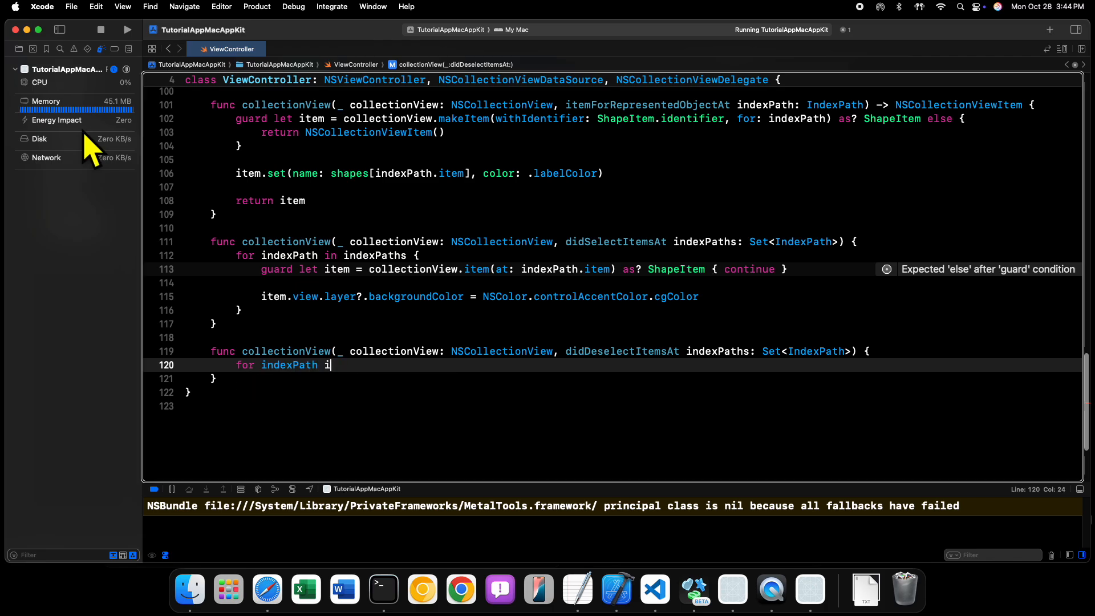
{"action": "type", "text": "ndexPaths {"}
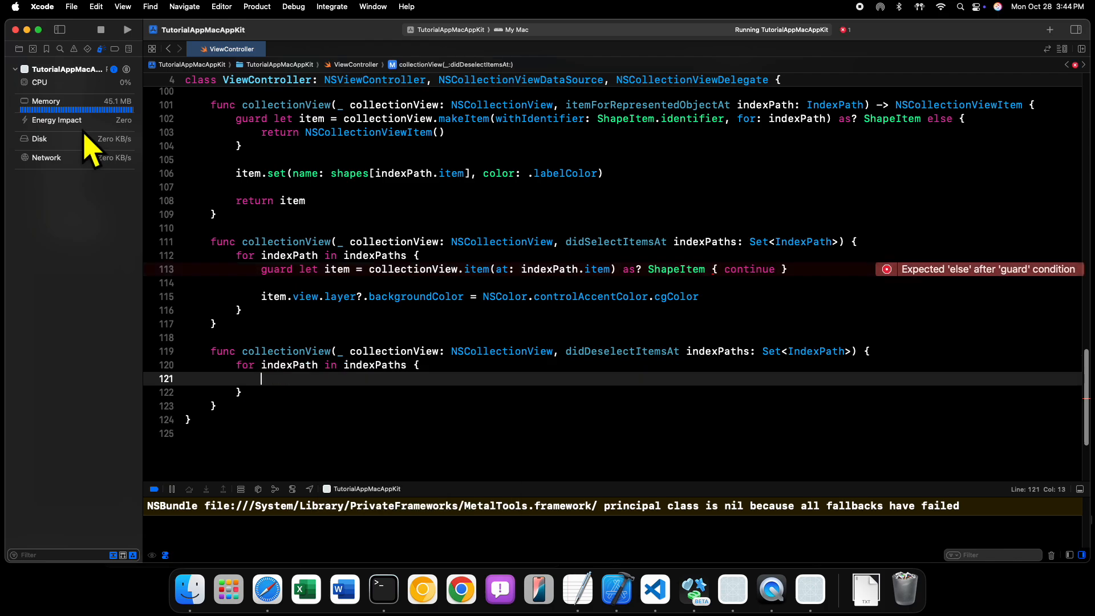
Begin the guard with let item = cv.item(at: indexPath.item), fixing a mistyped collection reference.
{"action": "type", "text": "guard let"}
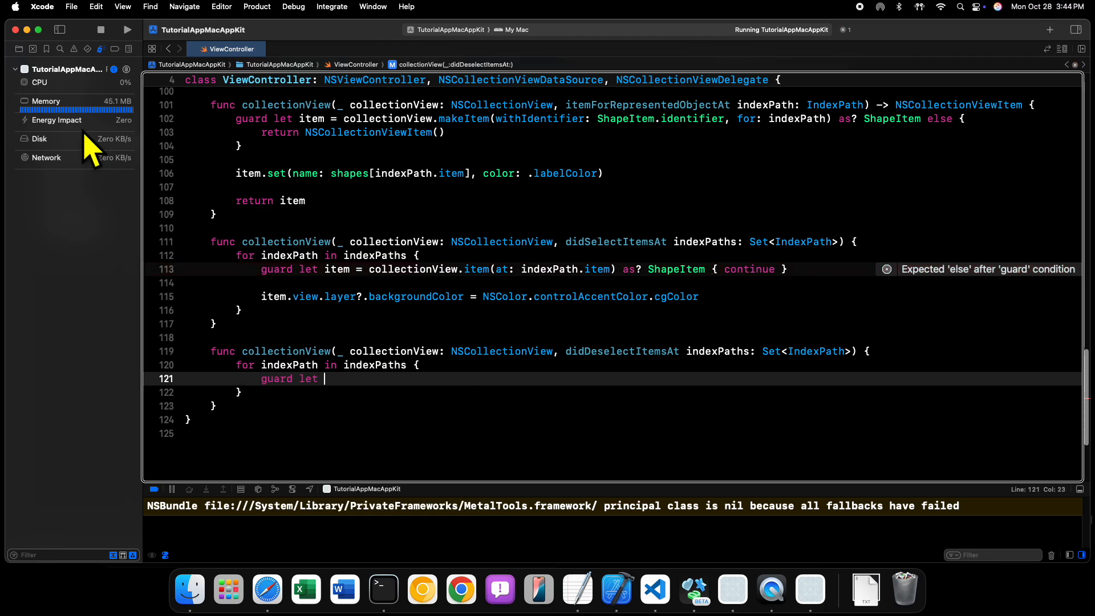
{"action": "type", "text": "item ="}
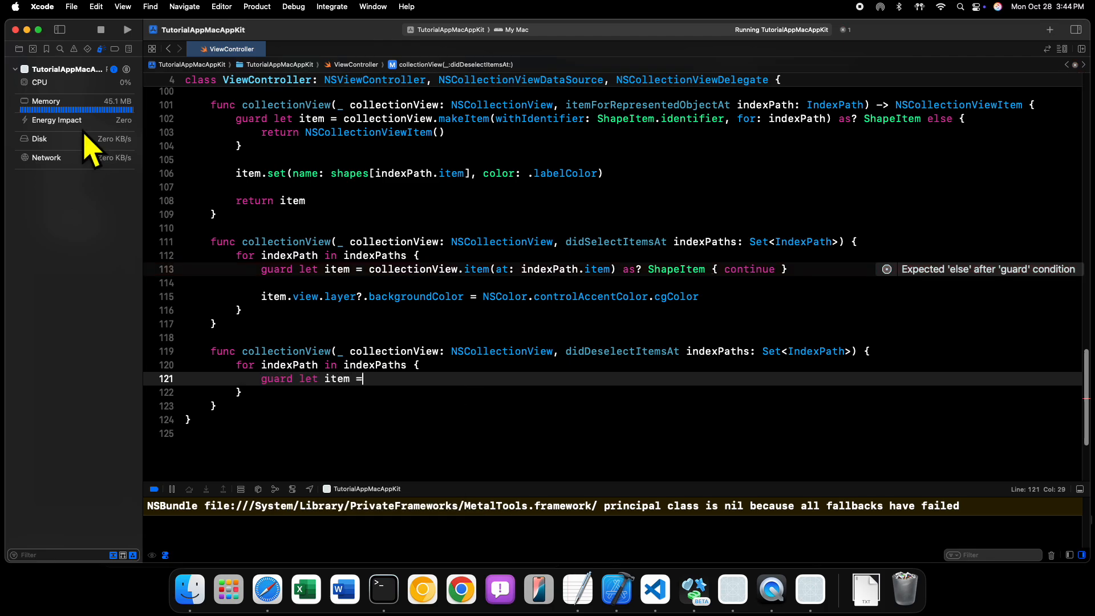
{"action": "type", "text": "collectio"}
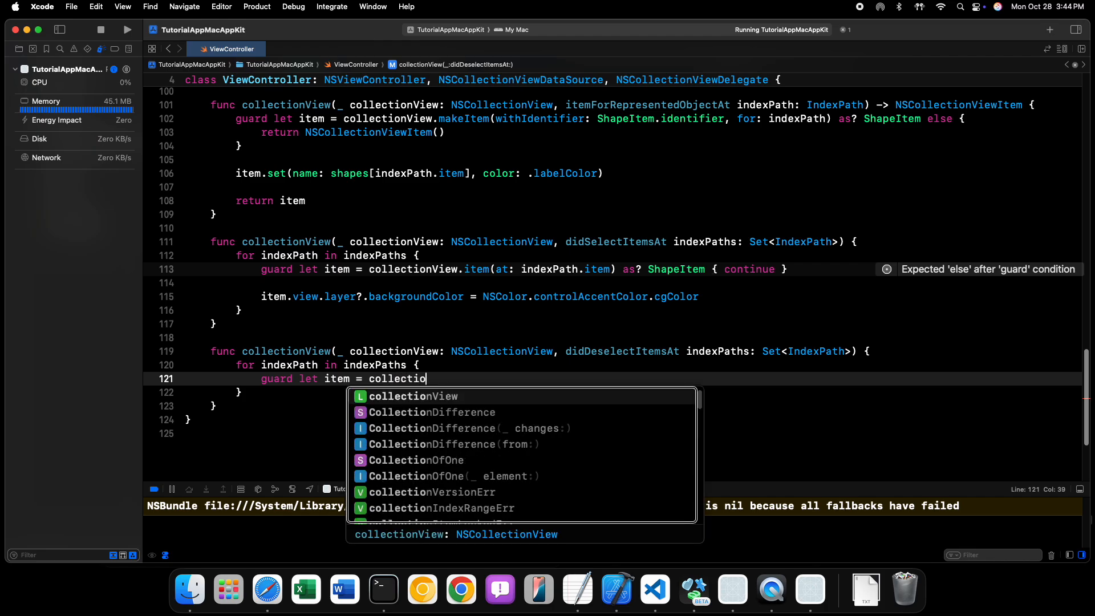
{"action": "type", "text": "nVi"}
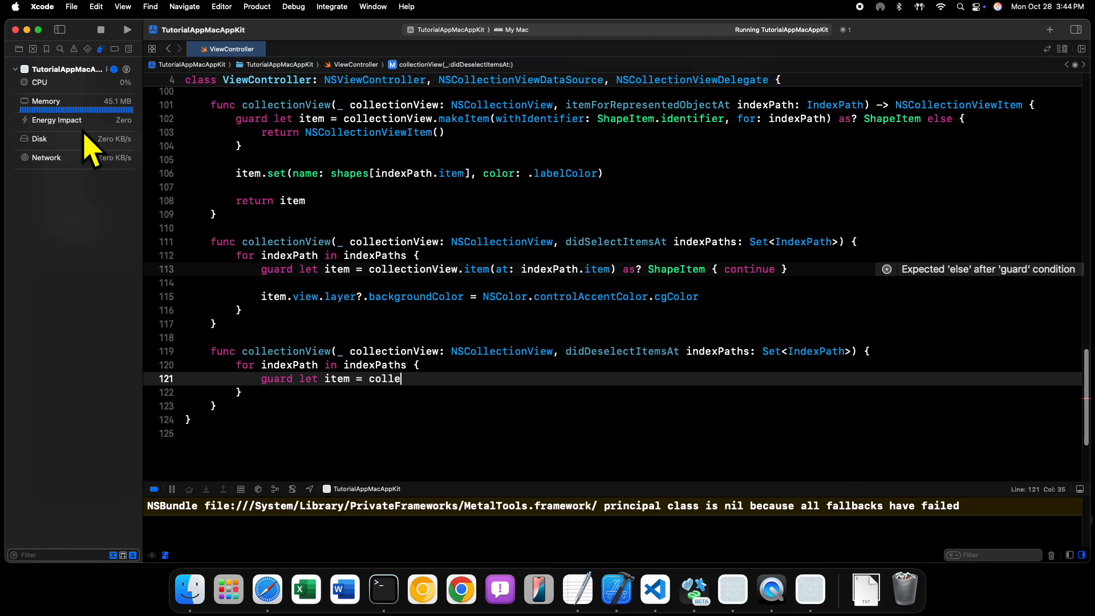
{"action": "key", "text": "backspace"}
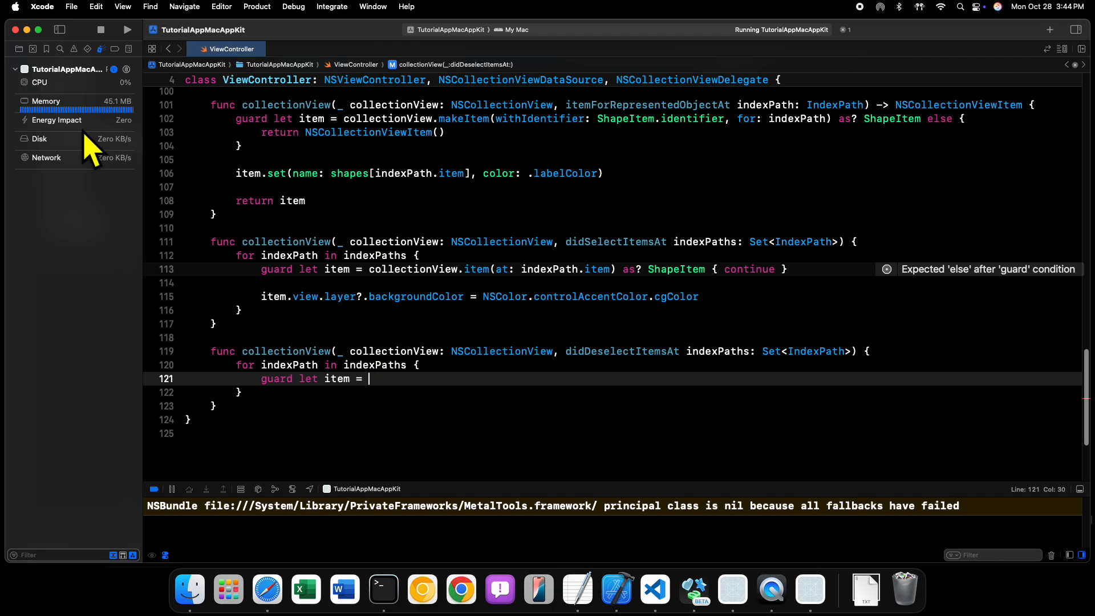
{"action": "type", "text": "c"}
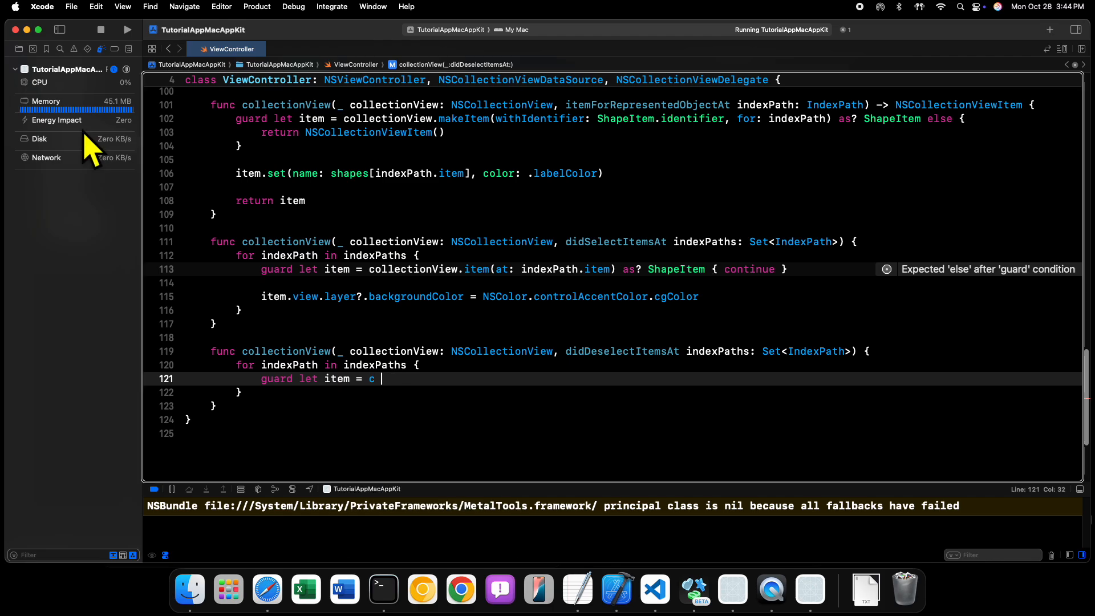
{"action": "key", "text": "backspace"}
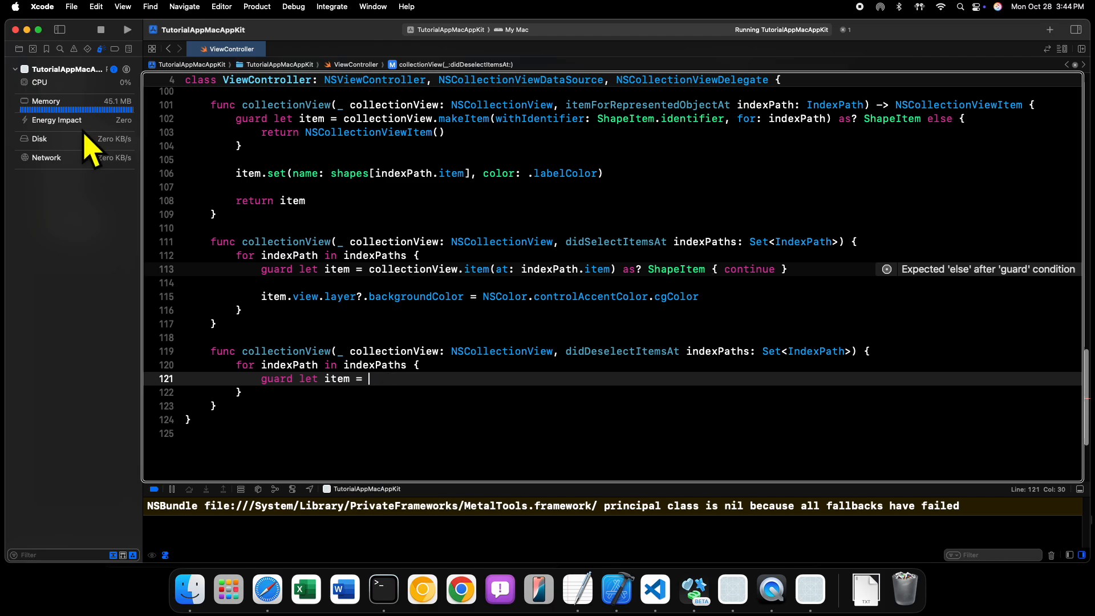
{"action": "type", "text": "cv"}
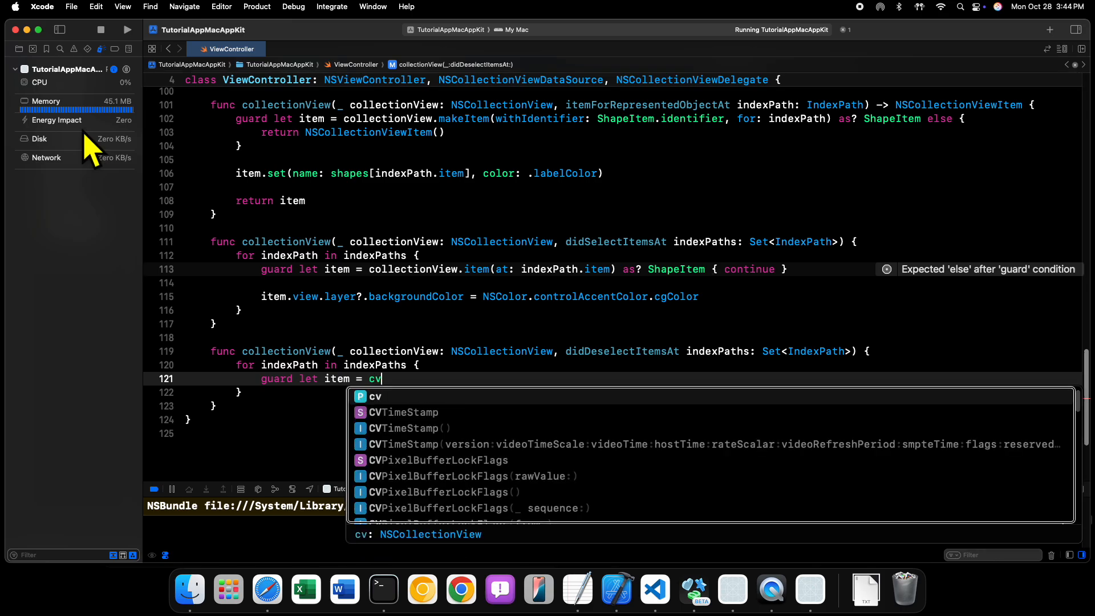
{"action": "type", "text": ".item(at: Int"}
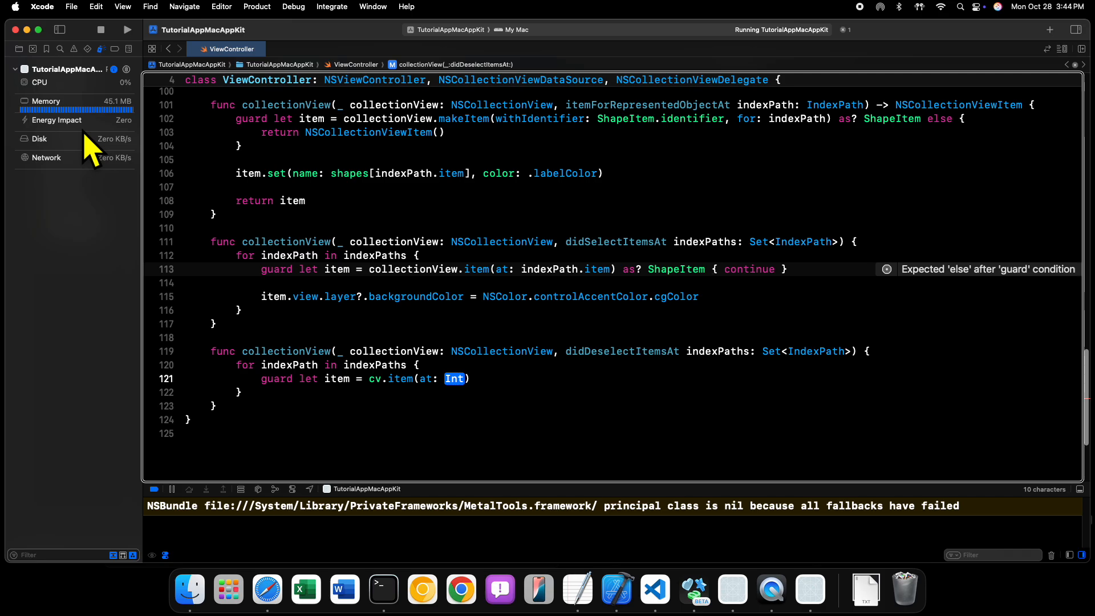
{"action": "type", "text": "indexPath.item"}
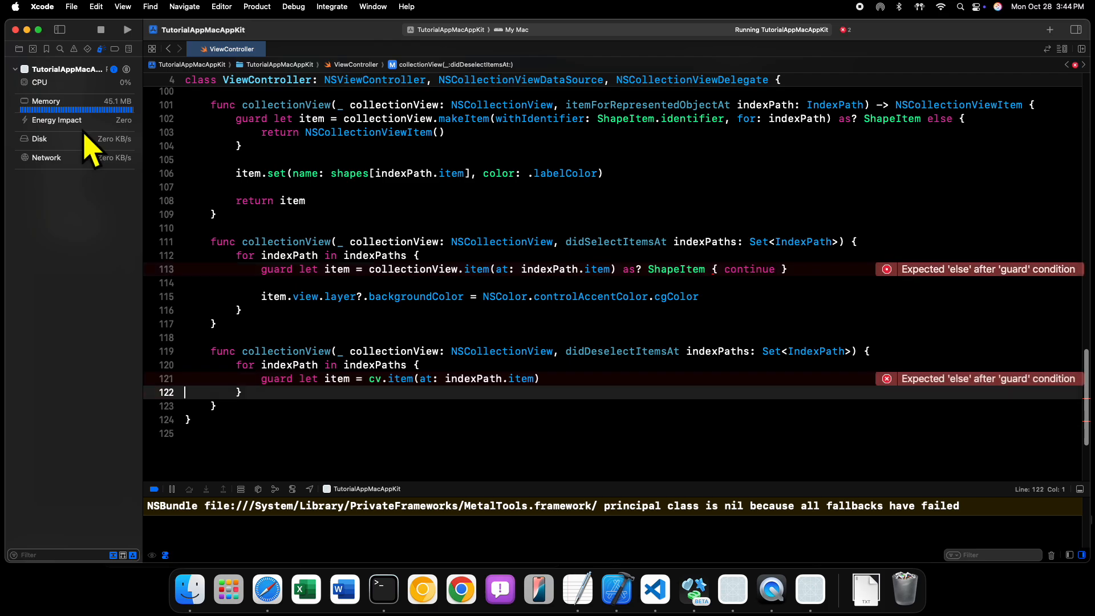
Finish the guard as 'as? ShapeItem else { continue }' to skip non-ShapeItem entries.
{"action": "type", "text": "as"}
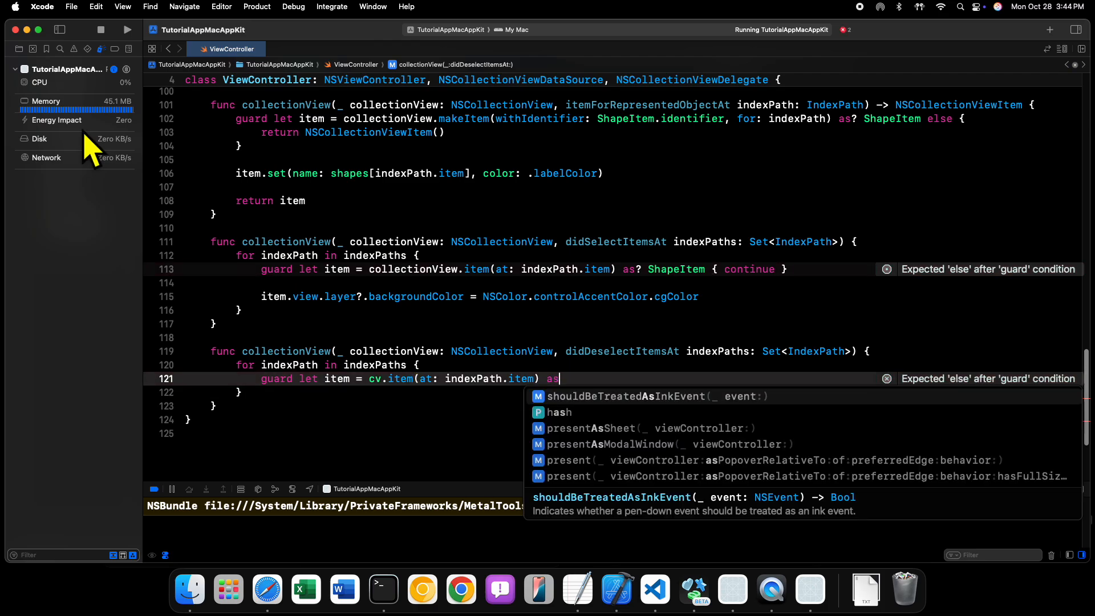
{"action": "type", "text": "? ShapeItem"}
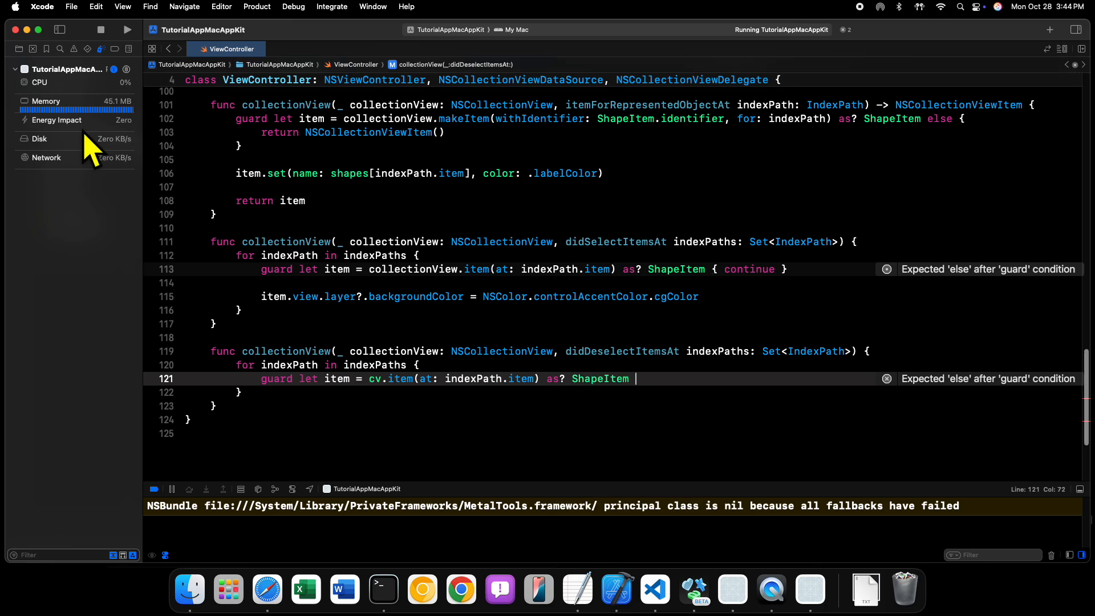
{"action": "type", "text": "else { conti"}
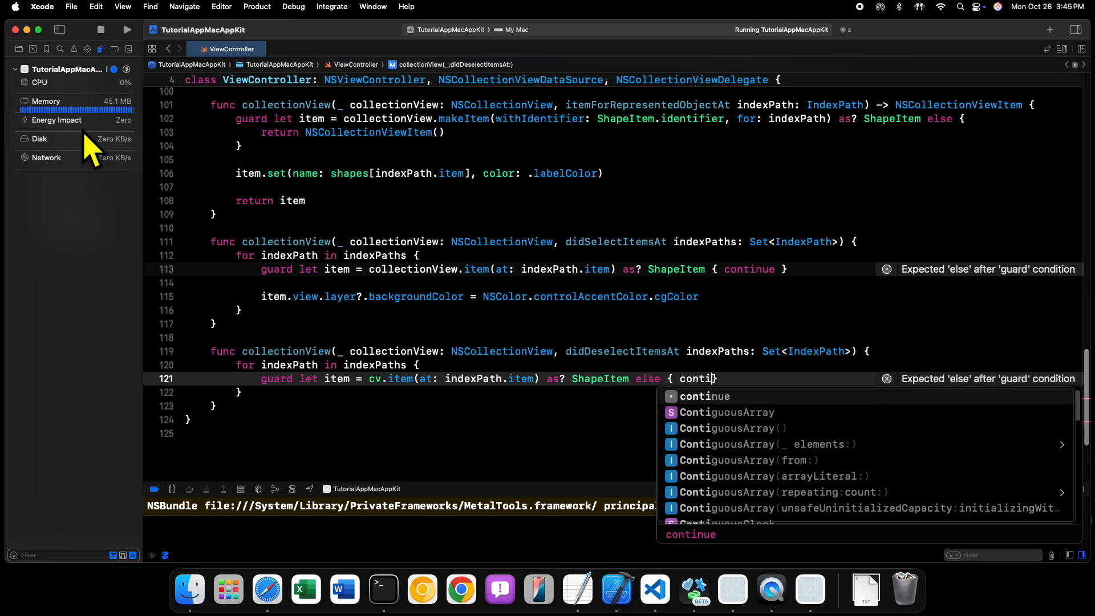
{"action": "key", "text": "Return"}
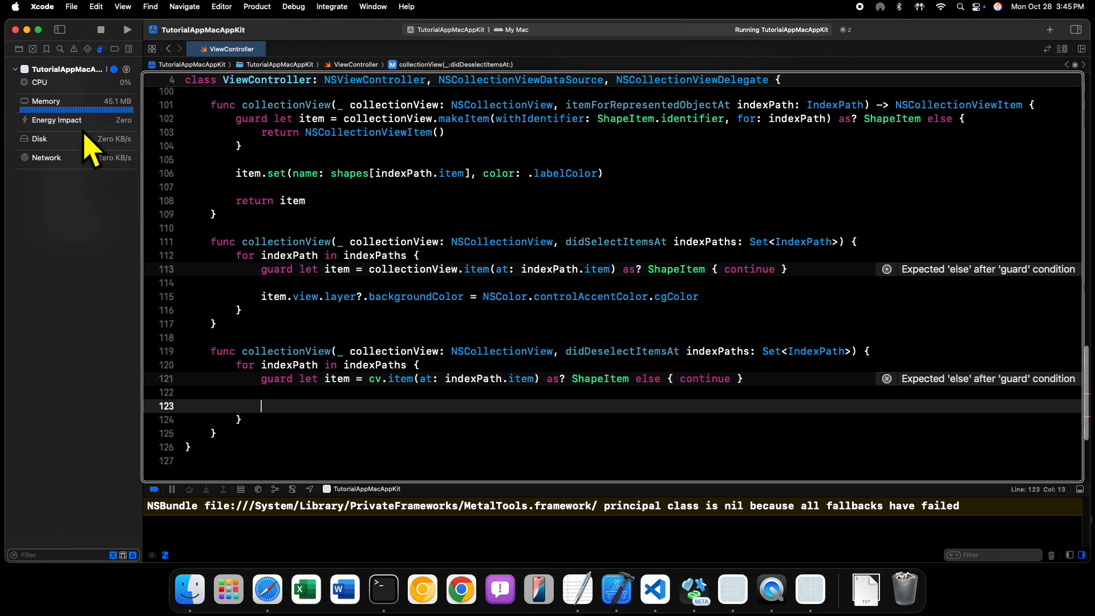
Set item.view.layer?.backgroundColor = NSColor.clear.cgColor for deselected items and start a new line.
{"action": "type", "text": "item.view"}
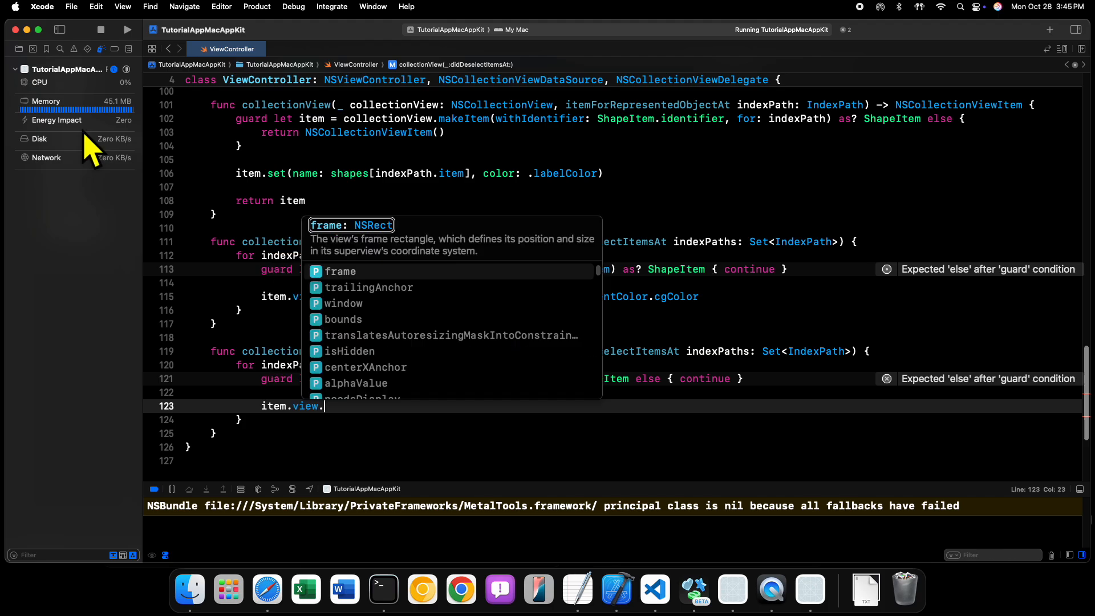
{"action": "type", "text": ".layer"}
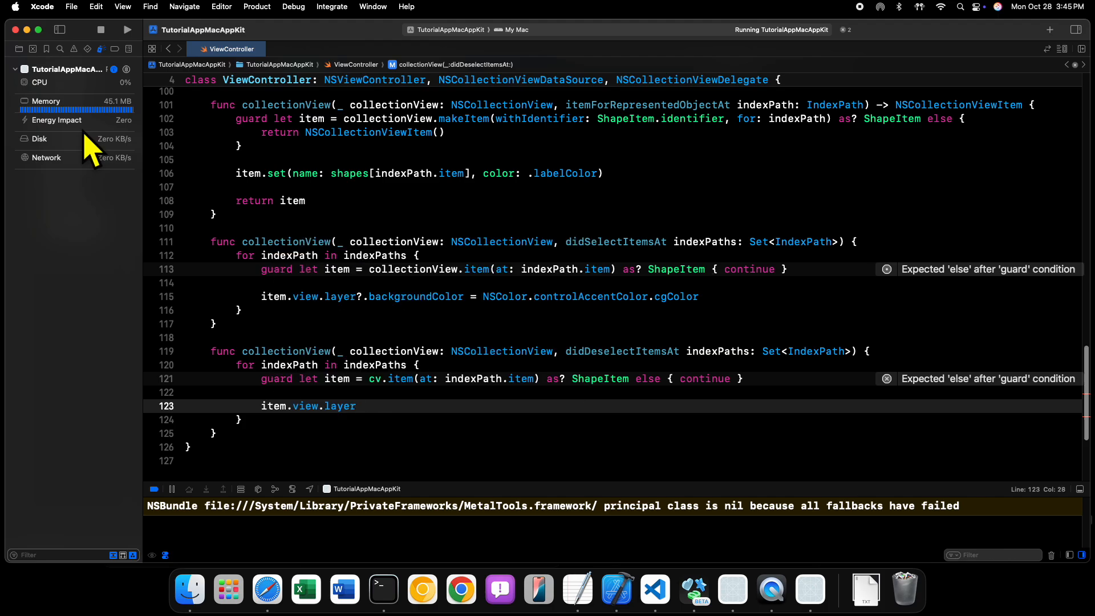
{"action": "type", "text": ".backgroundColor ="}
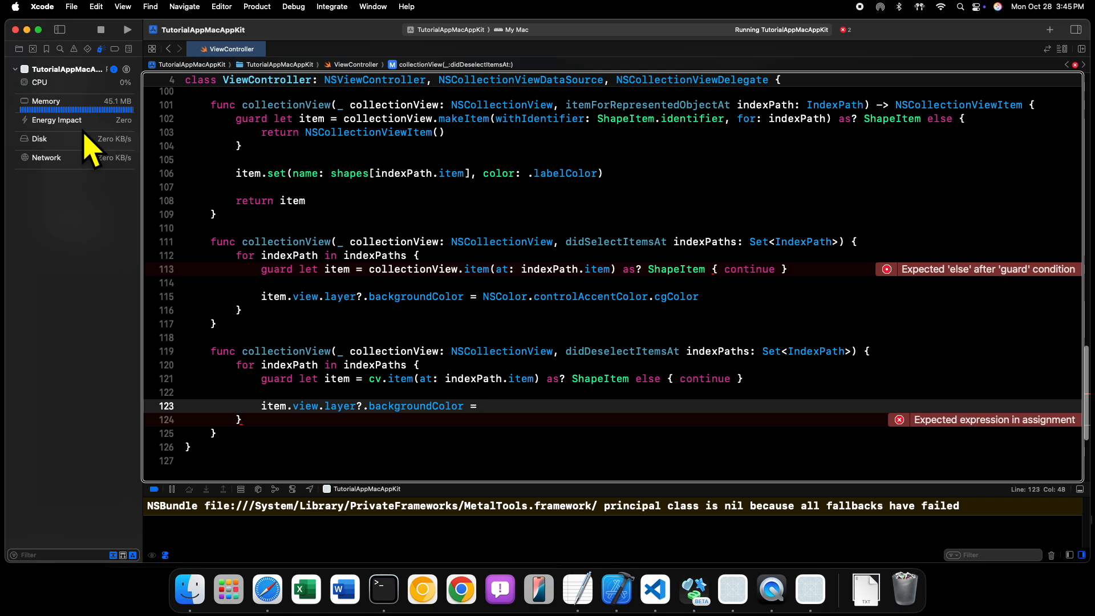
{"action": "type", "text": "NSColor.clear.cgColor"}
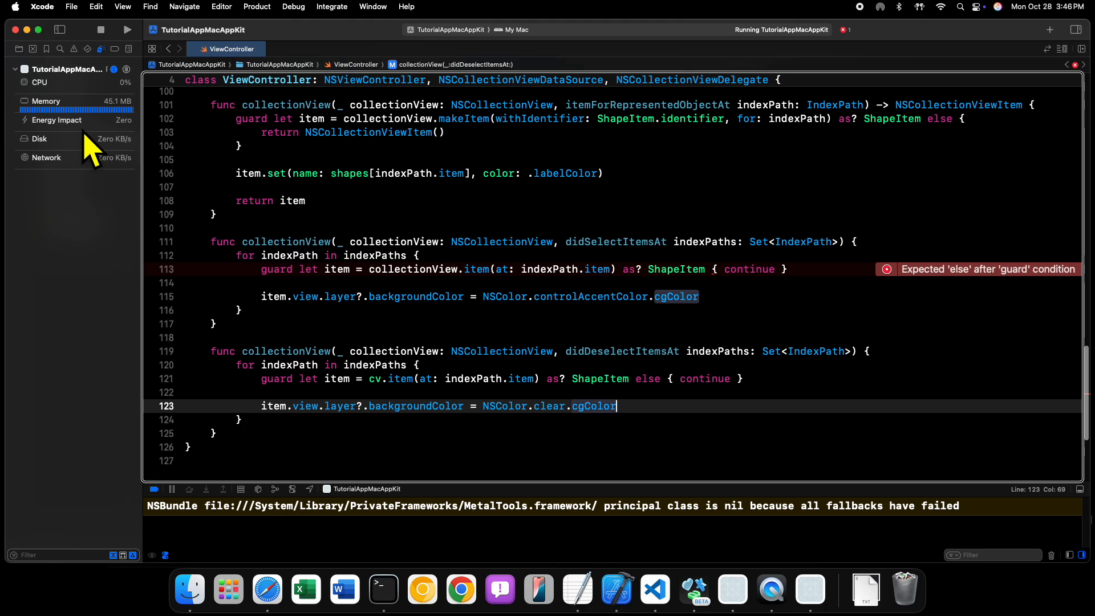
{"action": "key", "text": "Return"}
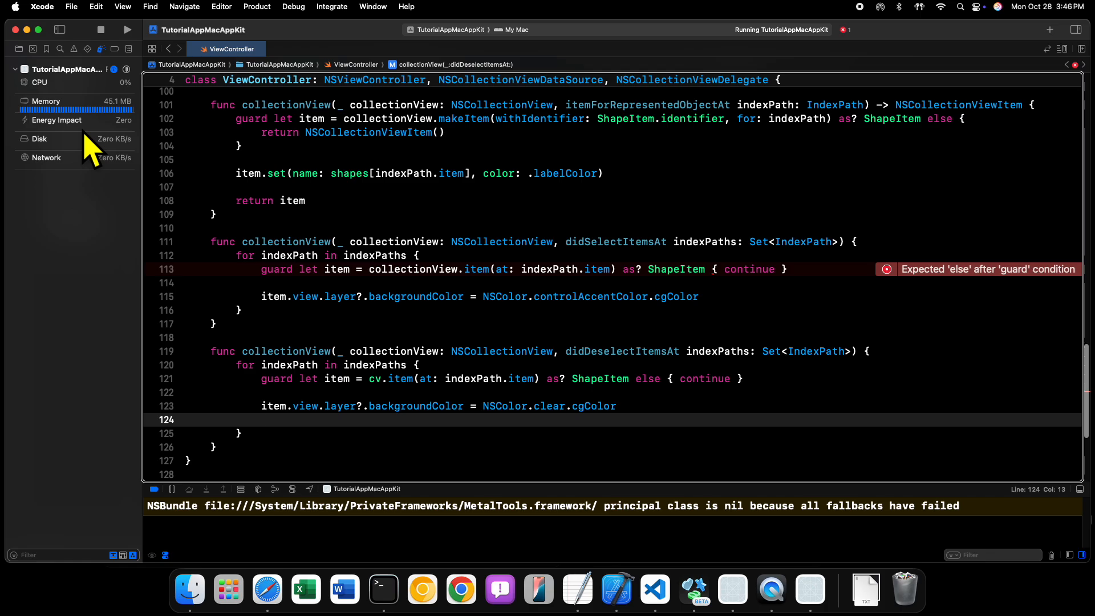
Try an item.image... property access on the empty line, then remove it.
{"action": "left_click", "coordinate": [261, 419]}
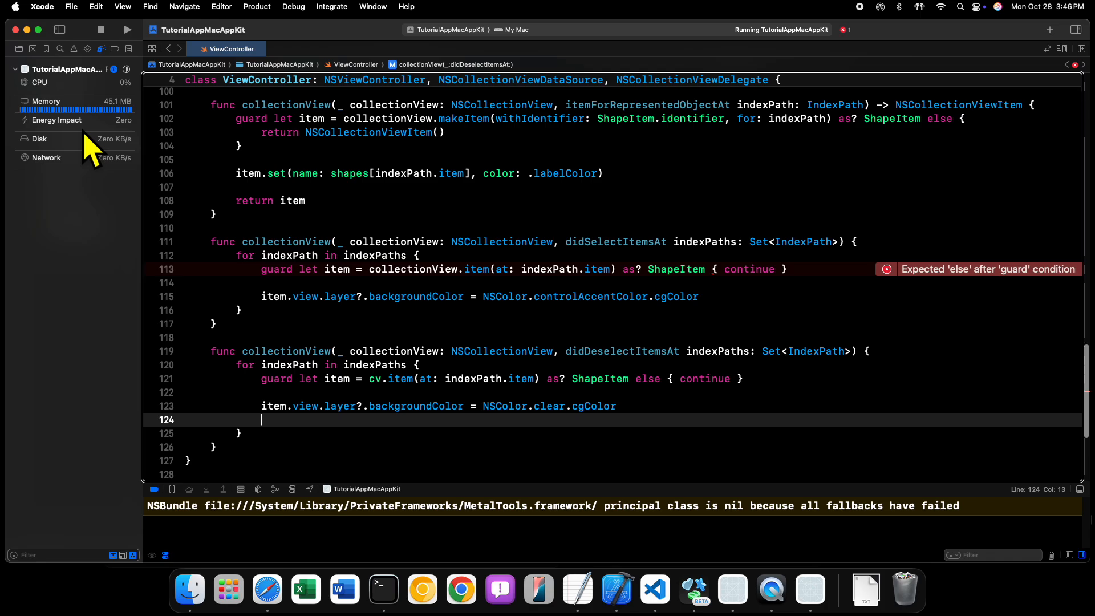
{"action": "type", "text": "item."}
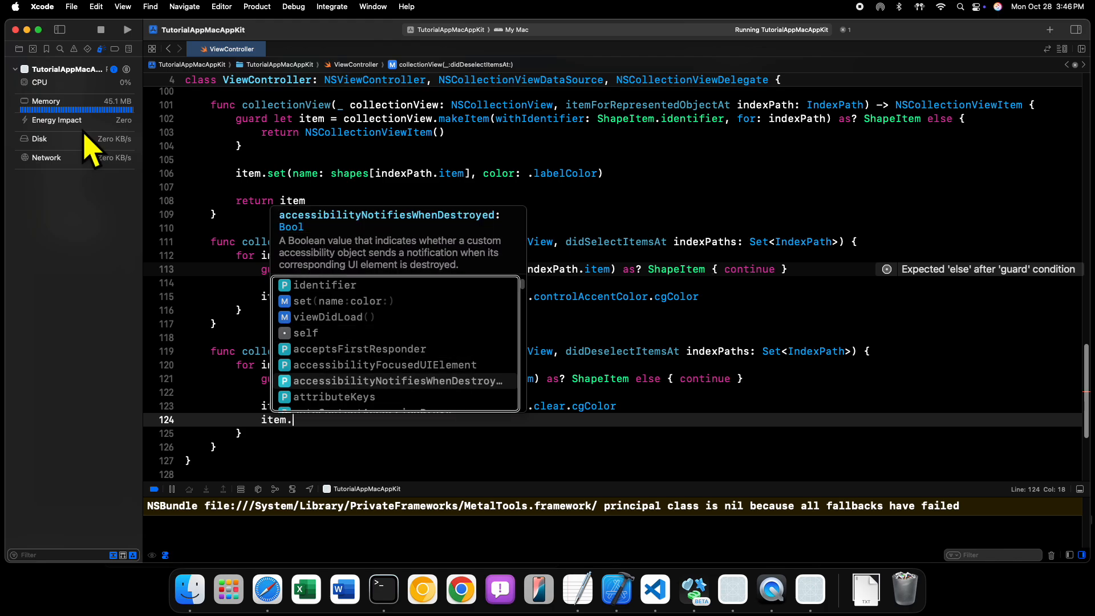
{"action": "type", "text": "image"}
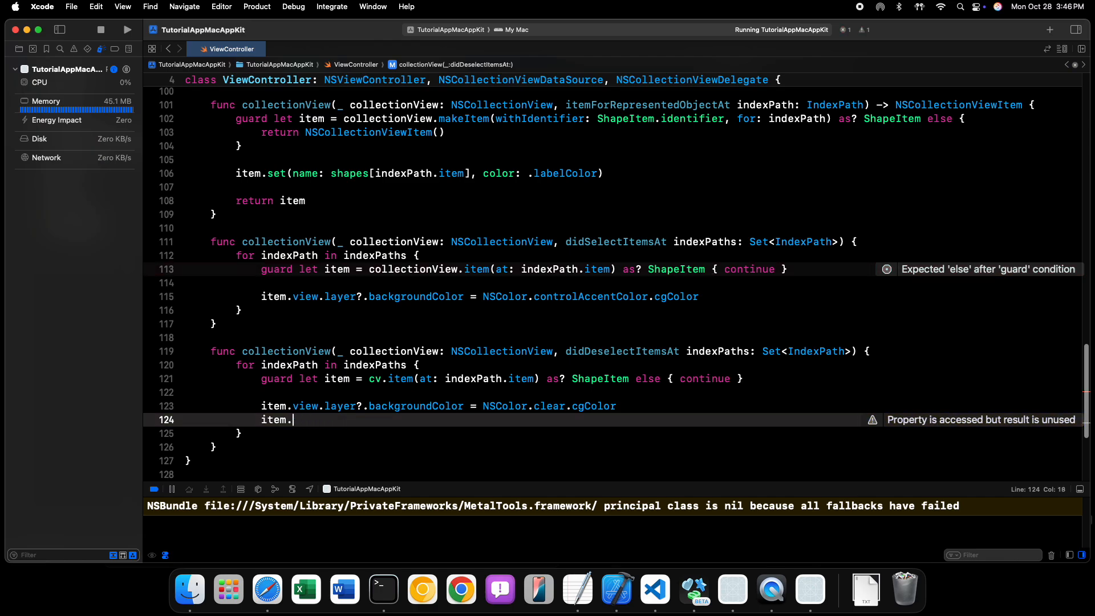
{"action": "type", "text": "s"}
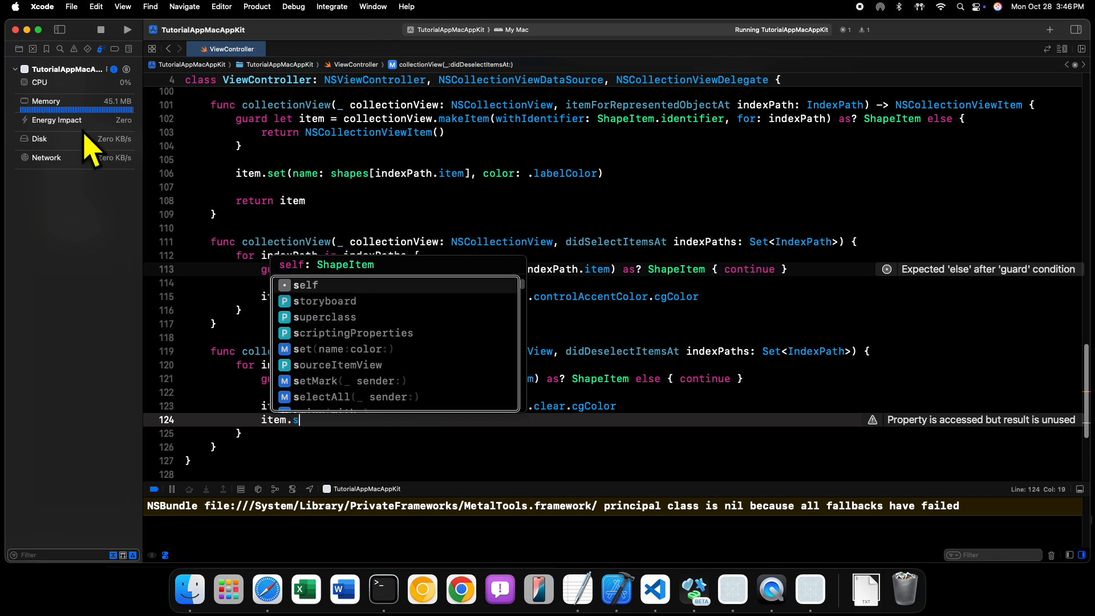
{"action": "type", "text": "h"}
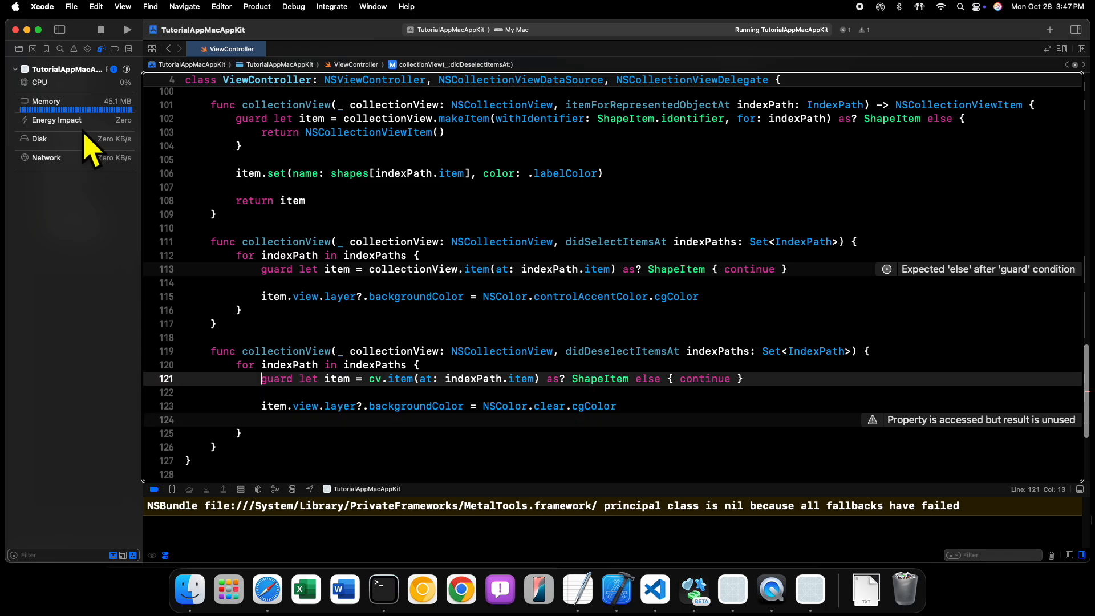
Select ShapeItem in the guard line and bring up its context menu.
{"action": "left_click", "coordinate": [262, 352]}
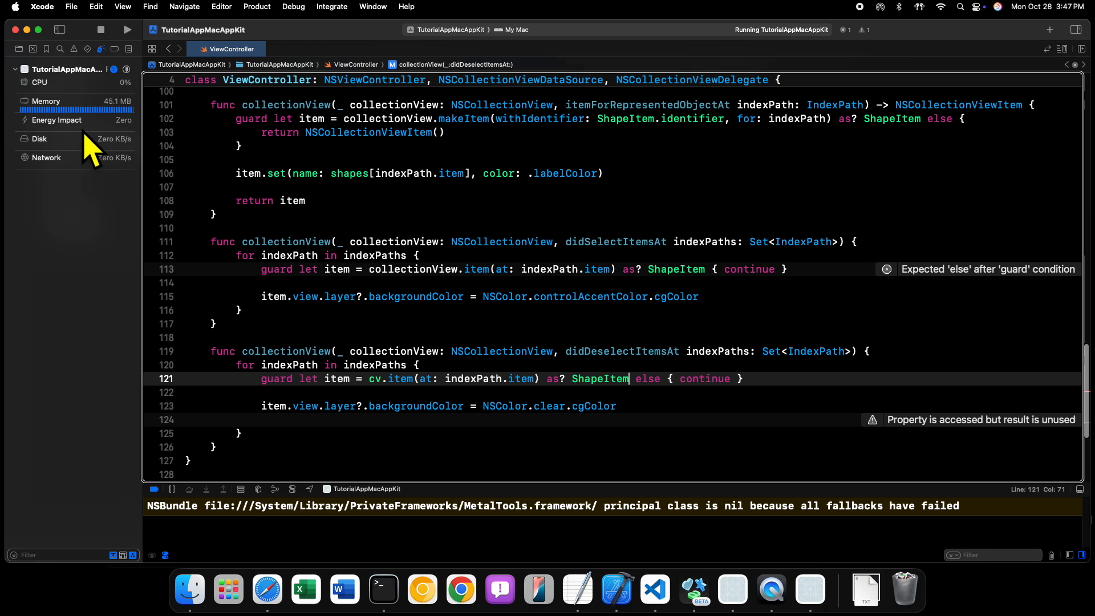
{"action": "right_click", "coordinate": [599, 379]}
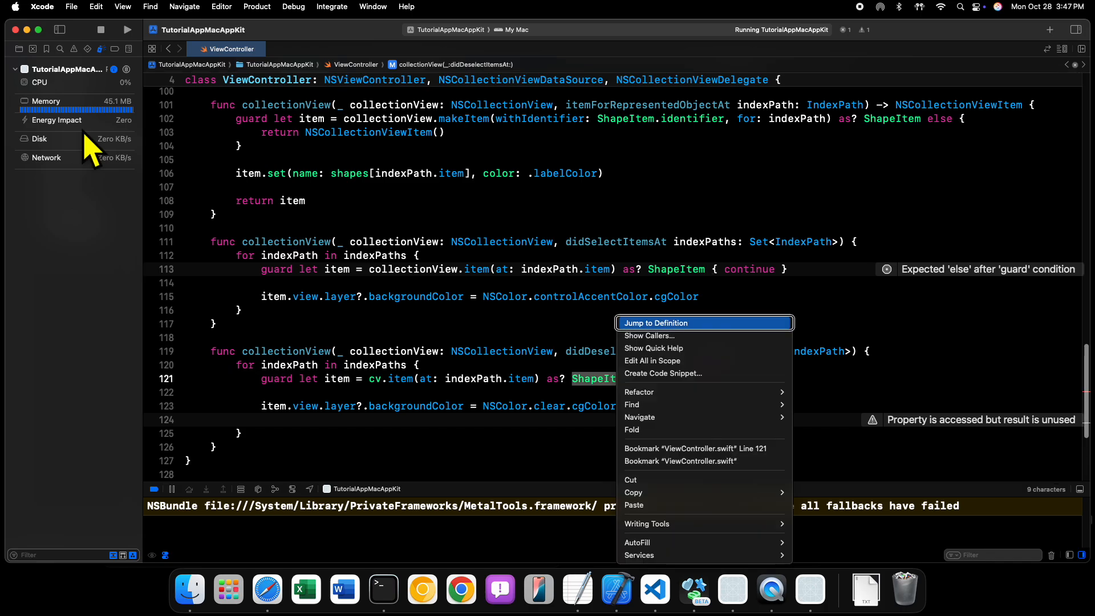
Jump to ShapeItem, remove 'private' from shape and titleLabel, and return to ViewController.
{"action": "left_click", "coordinate": [656, 323]}
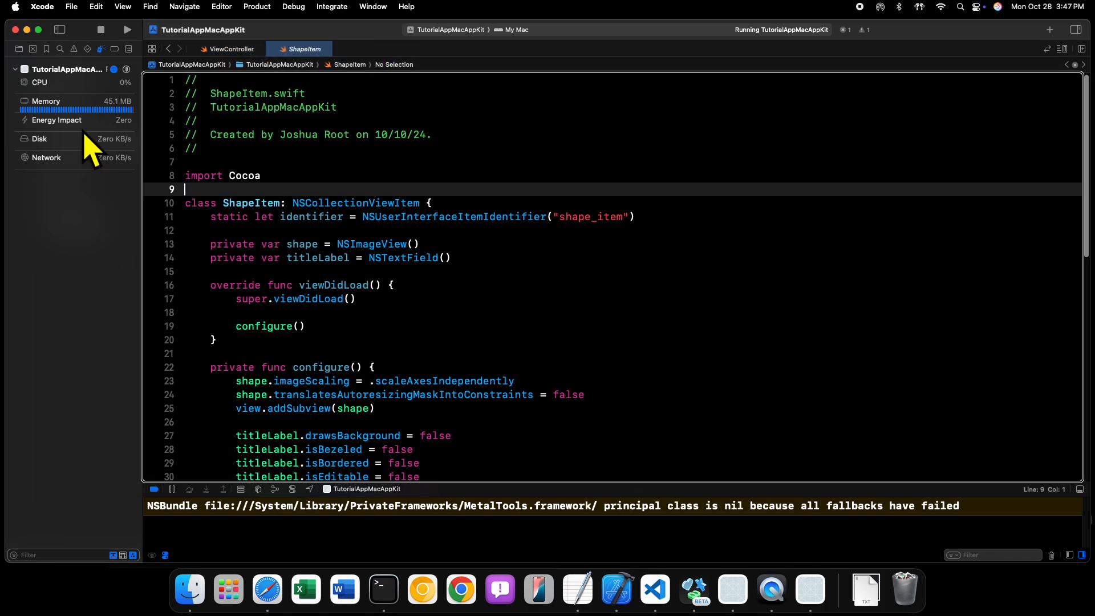
{"action": "left_click", "coordinate": [220, 217]}
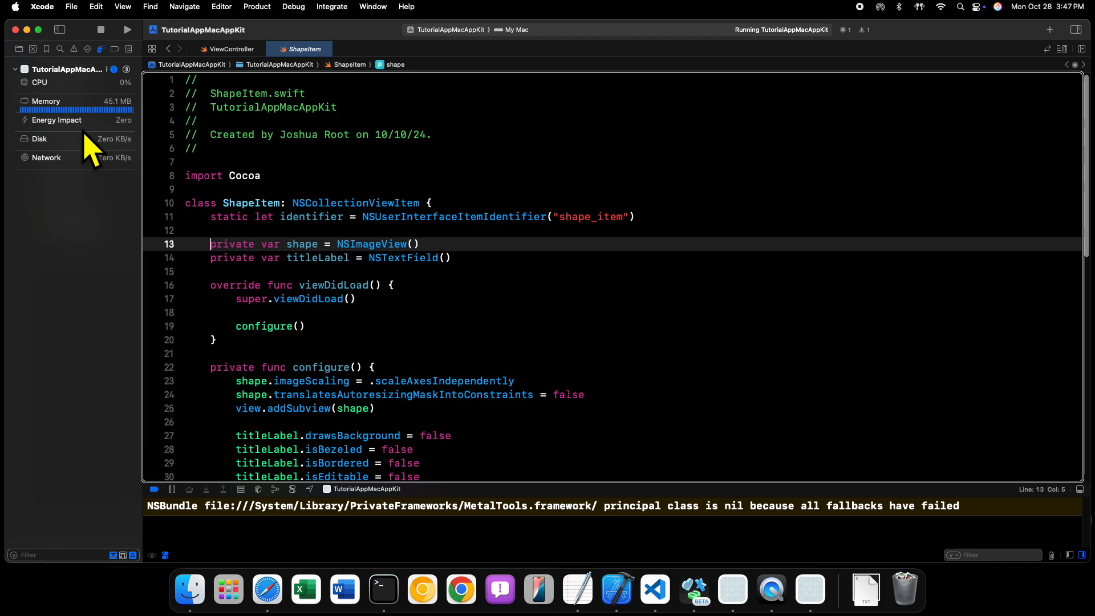
{"action": "double_click", "coordinate": [232, 244]}
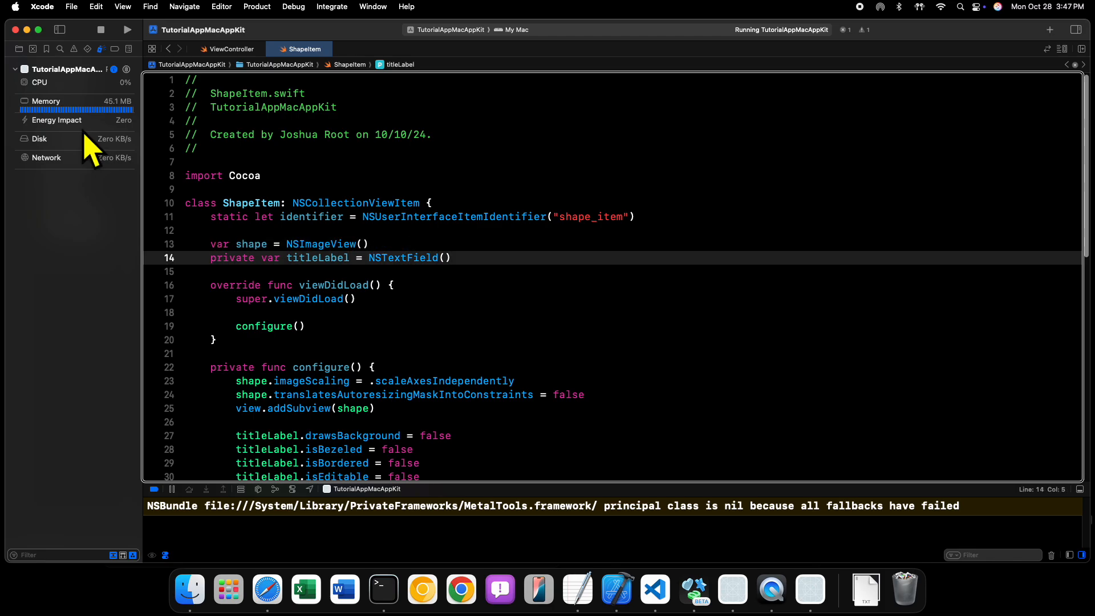
{"action": "double_click", "coordinate": [231, 258]}
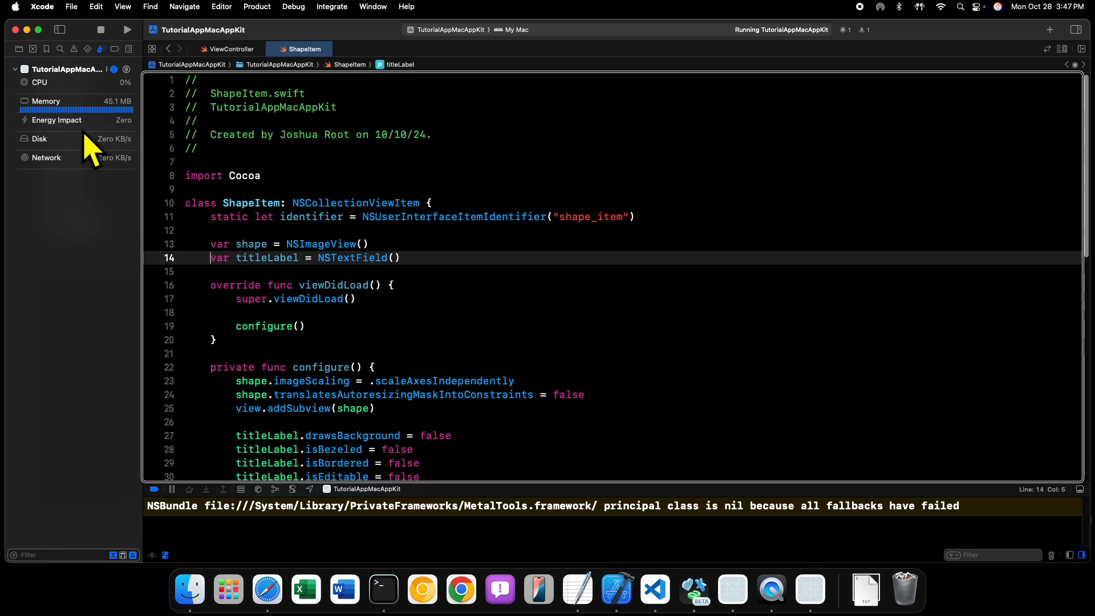
{"action": "left_click", "coordinate": [231, 49]}
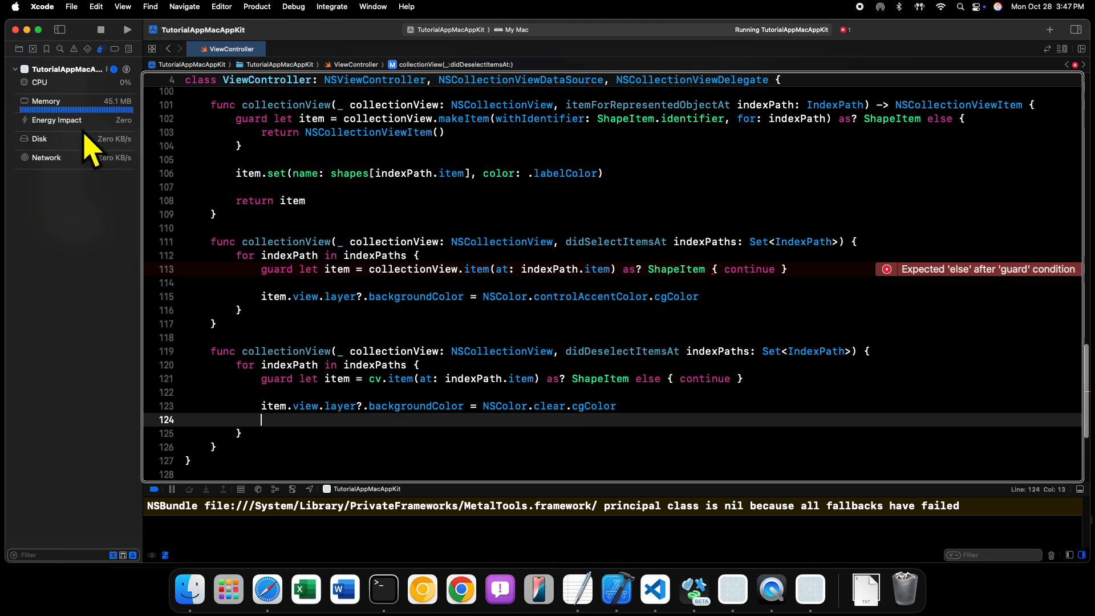
Set item.shape.contentTintColor = .labelColor for deselected items.
{"action": "type", "text": "item.s"}
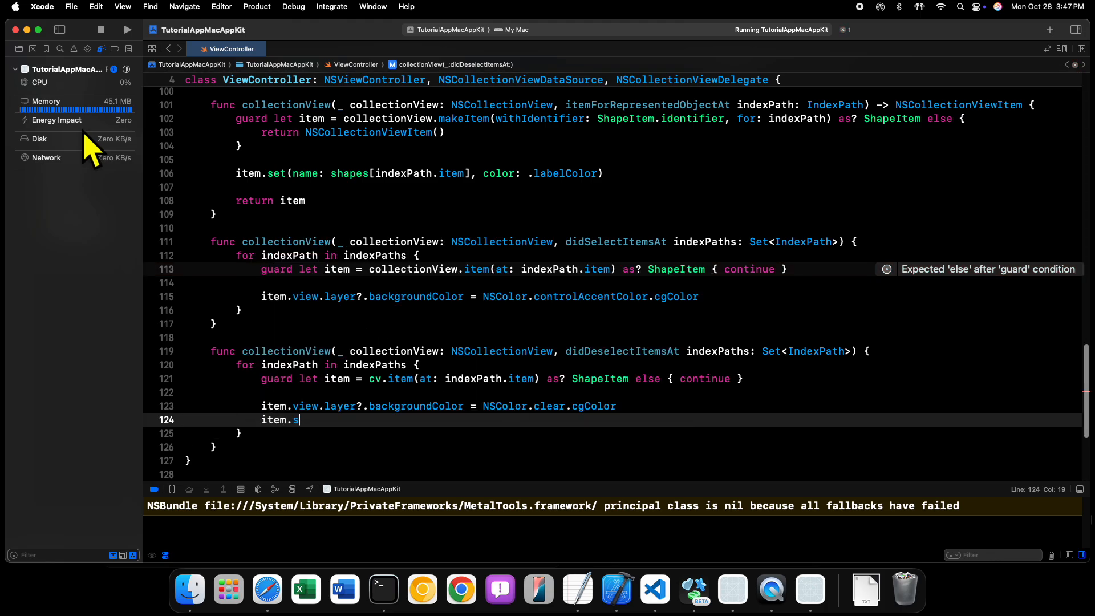
{"action": "type", "text": "hape"}
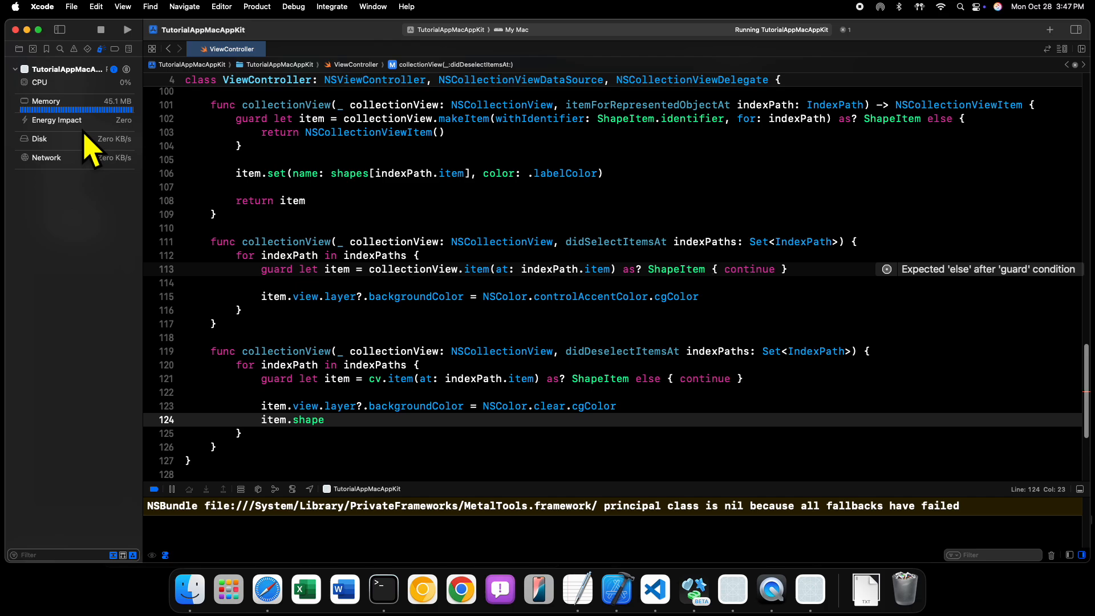
{"action": "type", "text": ".contentTintColor ="}
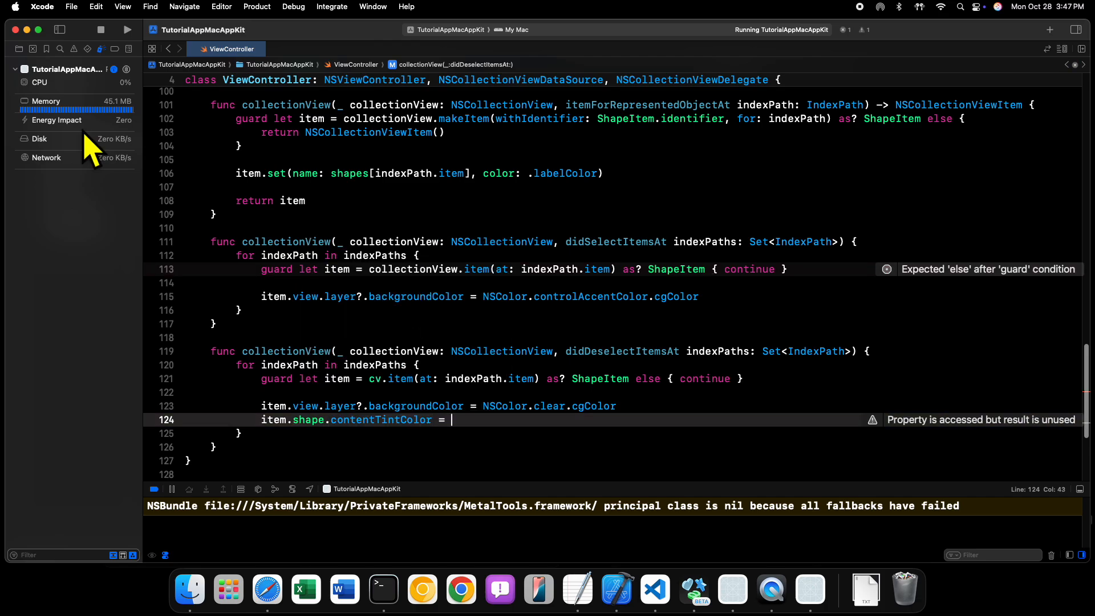
{"action": "type", "text": ".labelColor"}
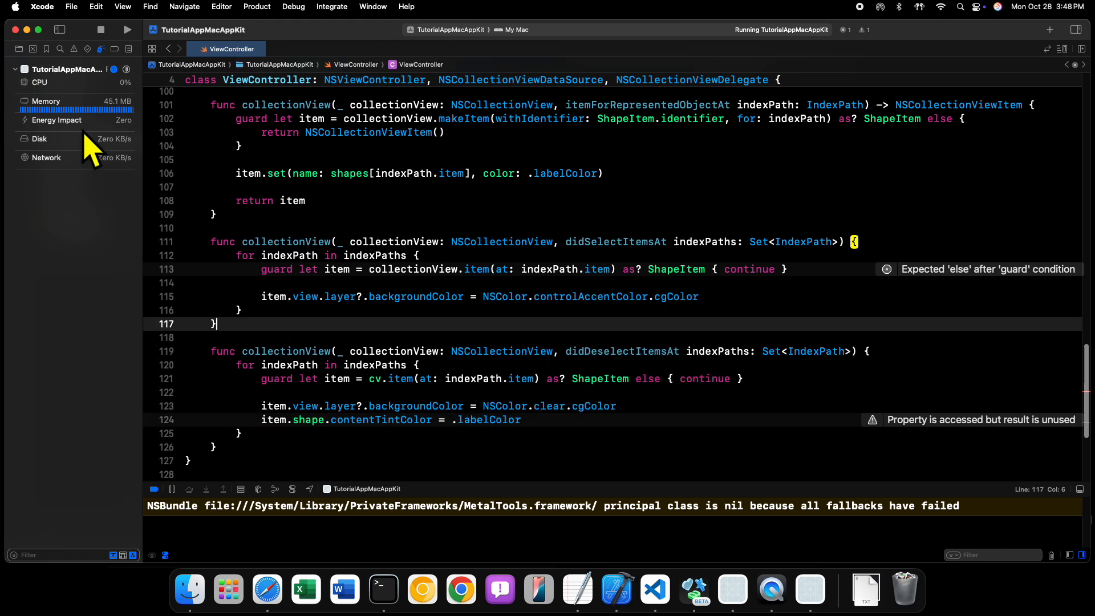
Start a new line after the accent background assignment in didSelectItemsAt.
{"action": "left_click", "coordinate": [505, 296]}
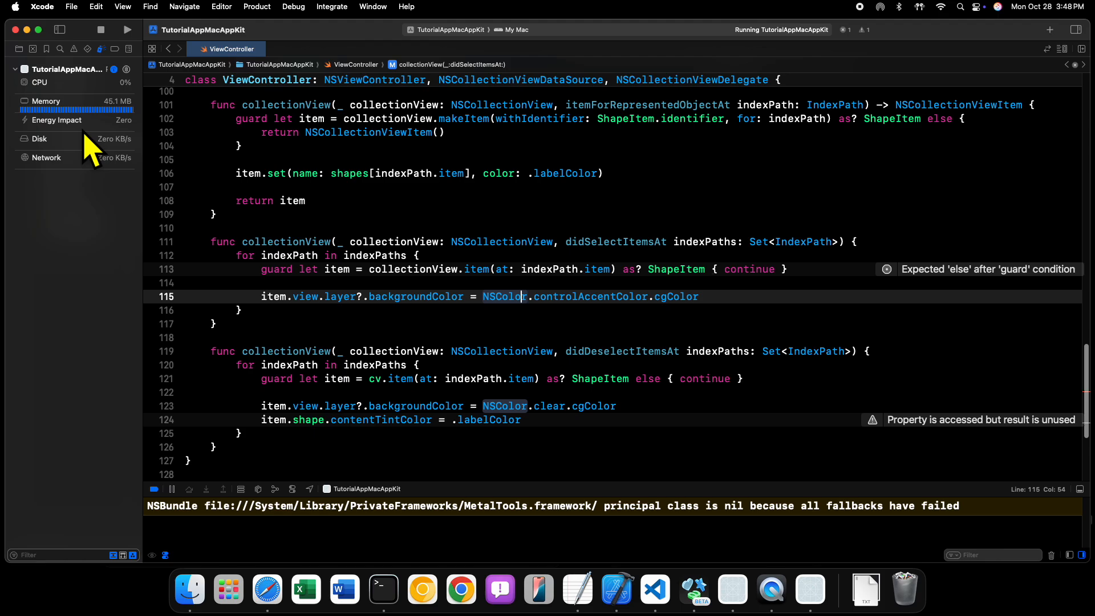
{"action": "key", "text": "Return"}
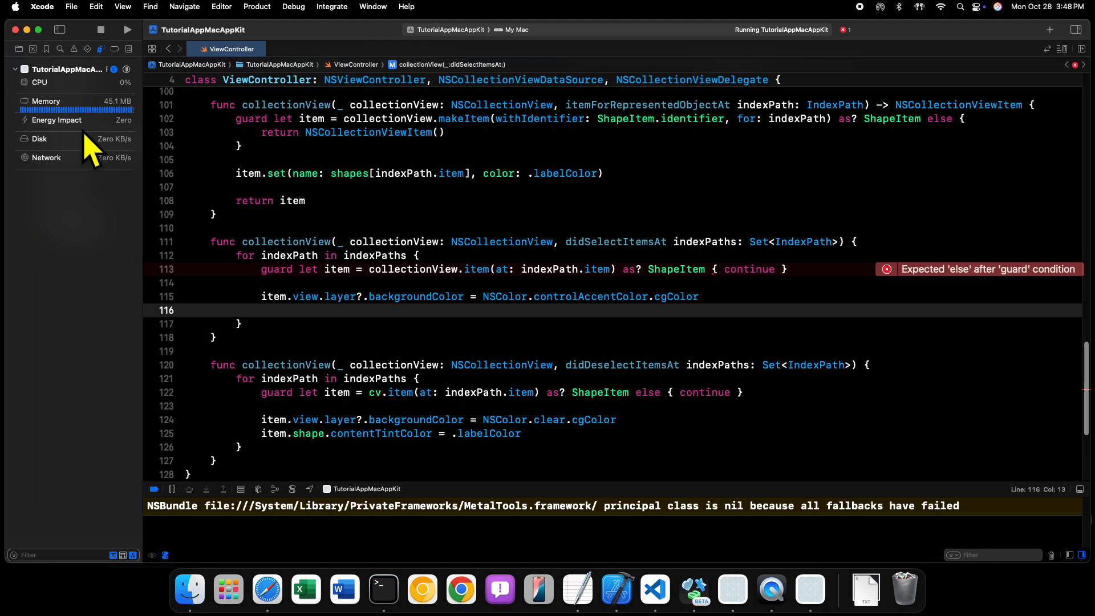
Set item.shape.contentTintColor = .white for selected items and run the app again.
{"action": "type", "text": "item."}
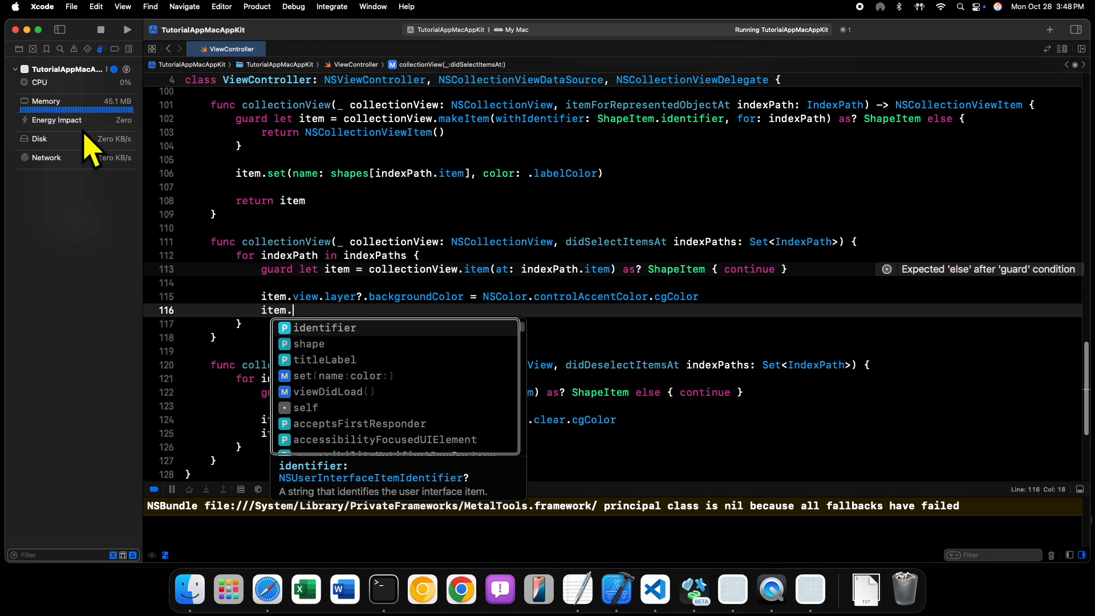
{"action": "type", "text": "shape.contentTintColor ="}
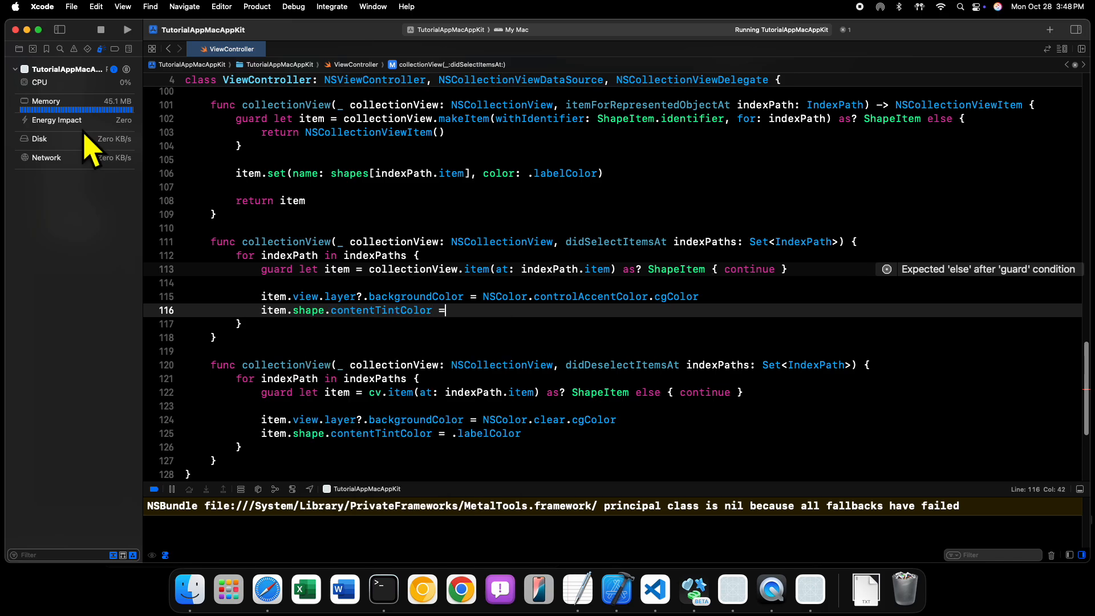
{"action": "type", "text": "."}
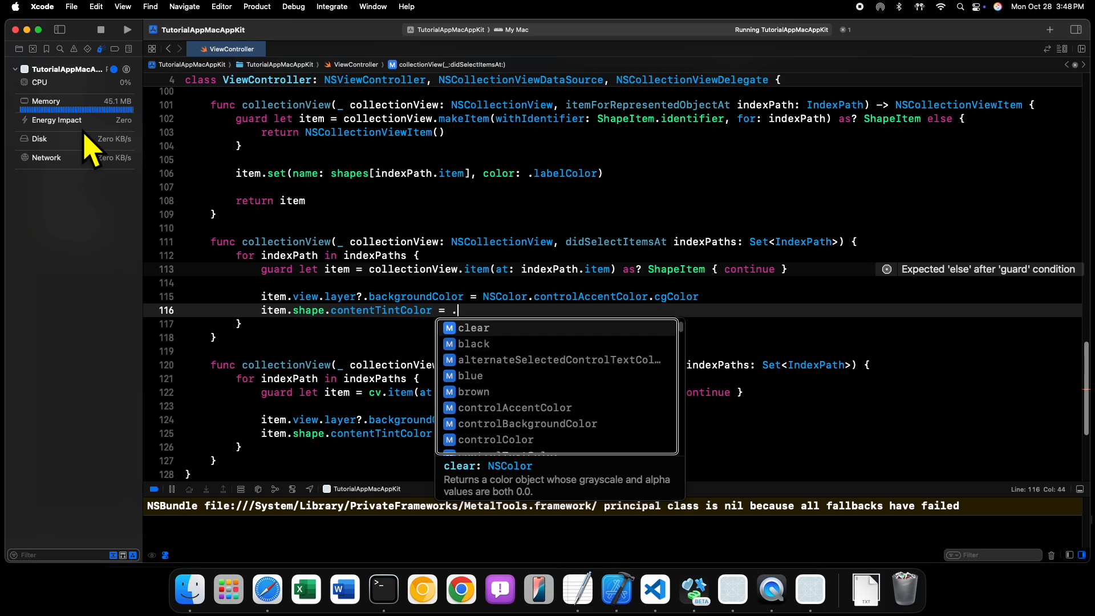
{"action": "type", "text": "white"}
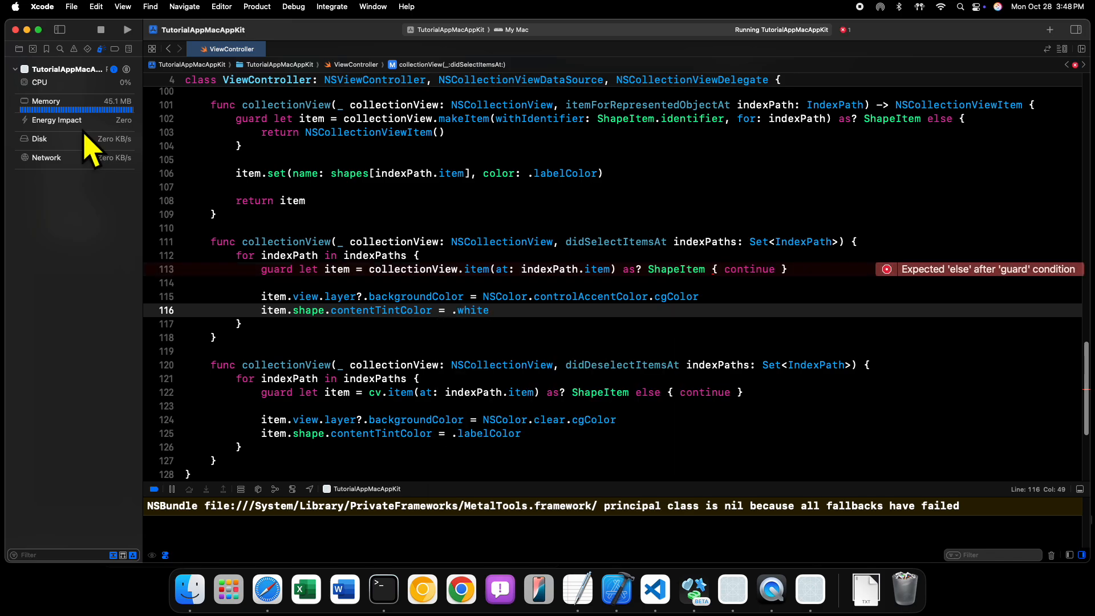
{"action": "left_click", "coordinate": [489, 310]}
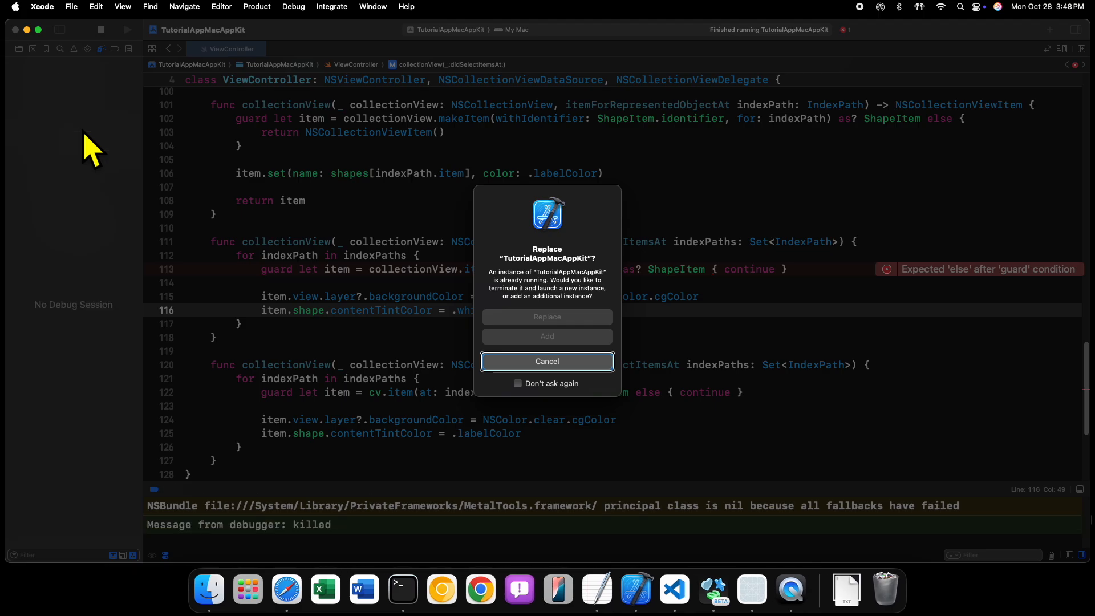
Replace the running app and jump to the guard line flagged with a build error.
{"action": "left_click", "coordinate": [547, 361]}
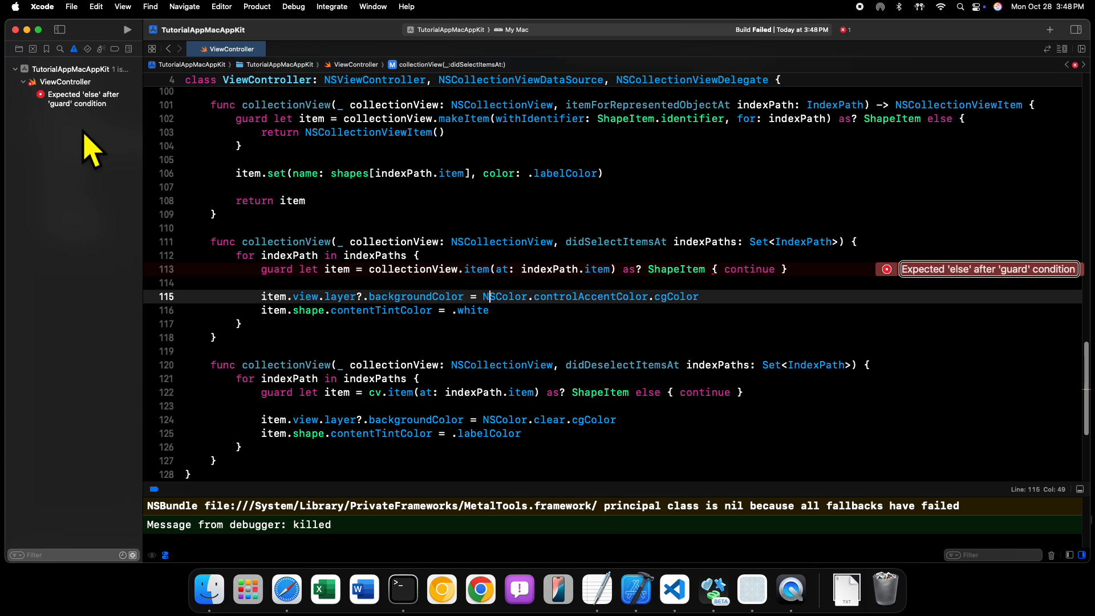
{"action": "left_click", "coordinate": [214, 338]}
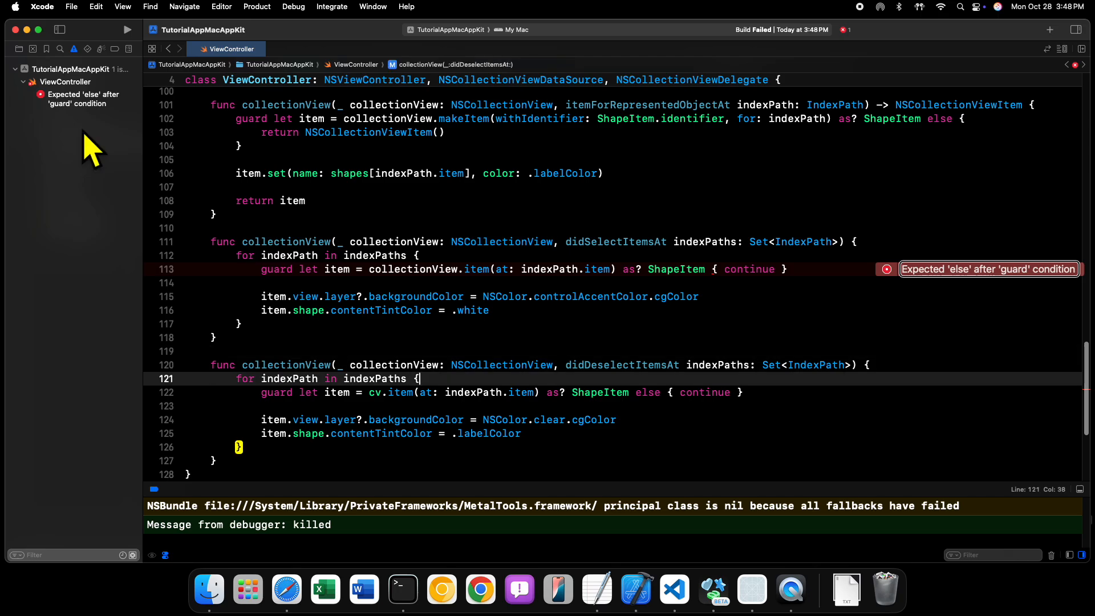
{"action": "double_click", "coordinate": [473, 392]}
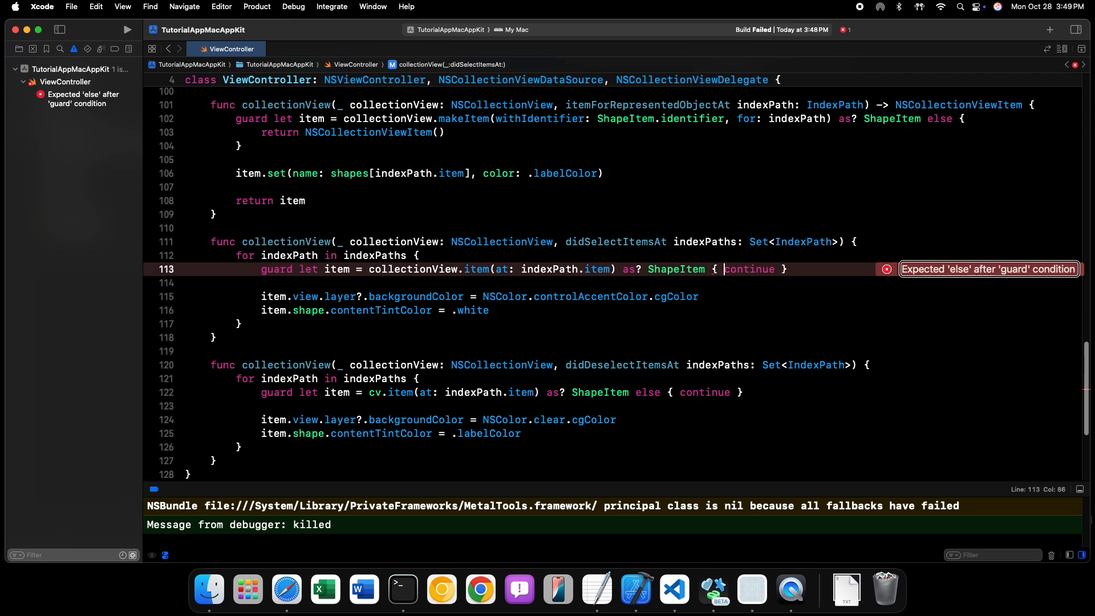
Insert the missing 'else' in the select-handler guard and rebuild and run.
{"action": "double_click", "coordinate": [676, 269]}
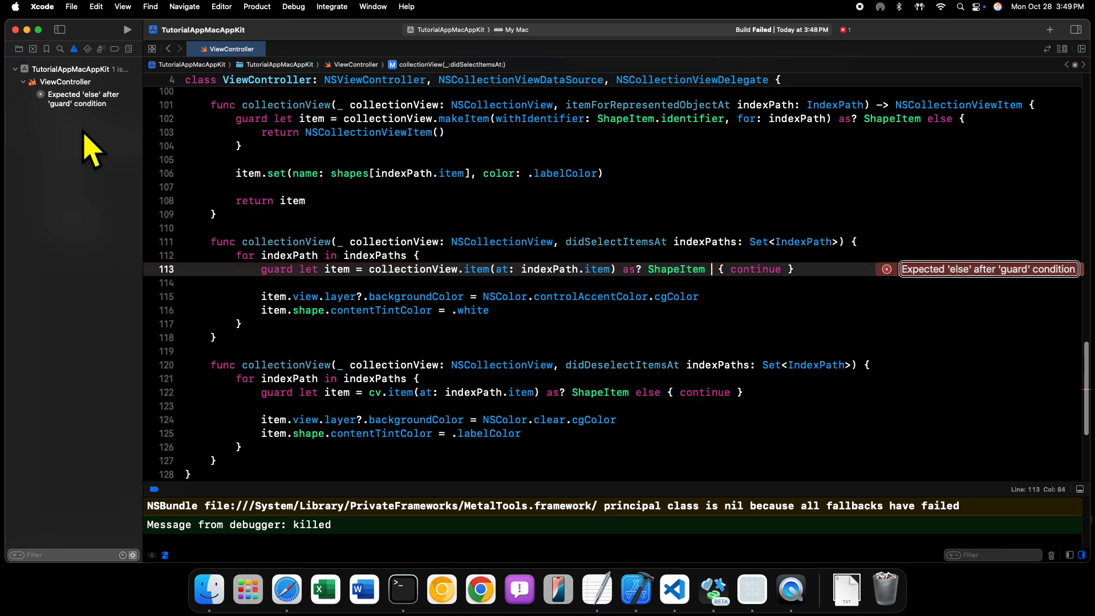
{"action": "type", "text": "else"}
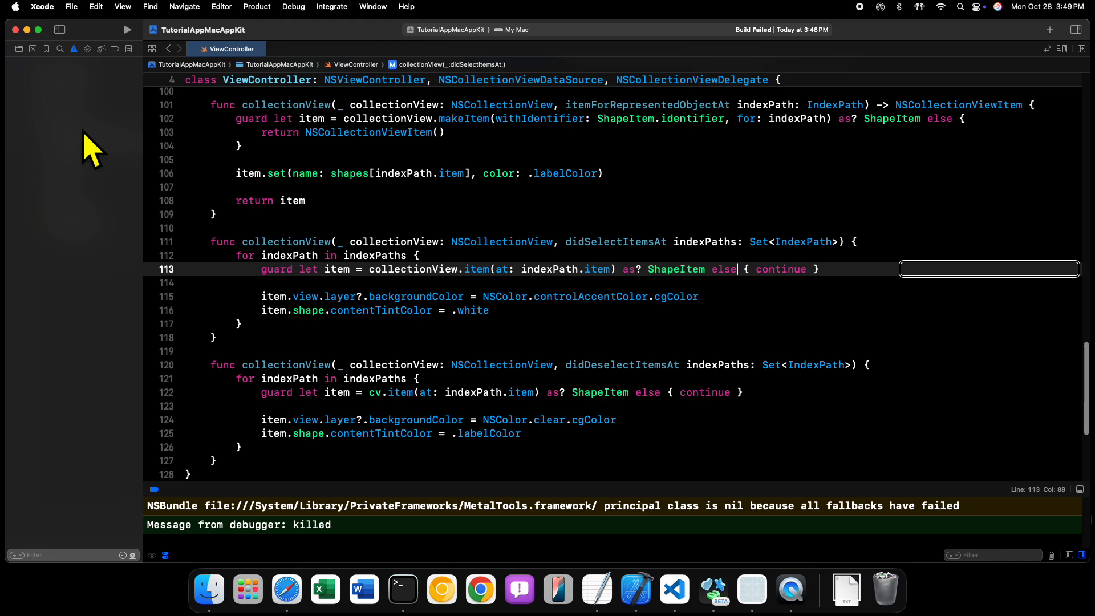
{"action": "left_click", "coordinate": [127, 29]}
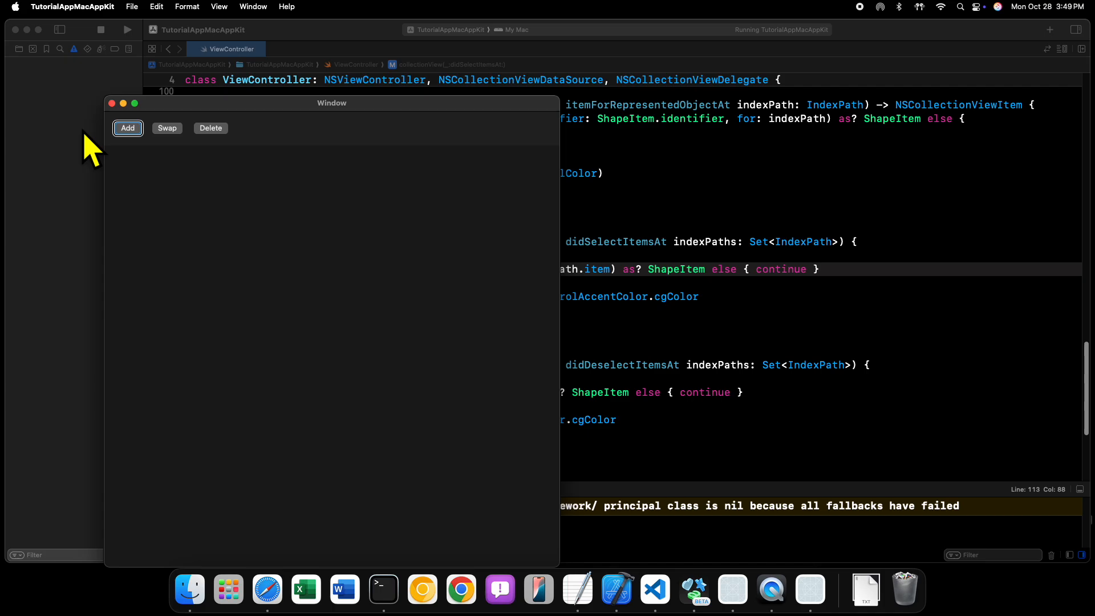
Add the shapes and select the first, oval, triangleshape.fill and circle.fill items to verify accent-and-white styling.
{"action": "left_click", "coordinate": [128, 128]}
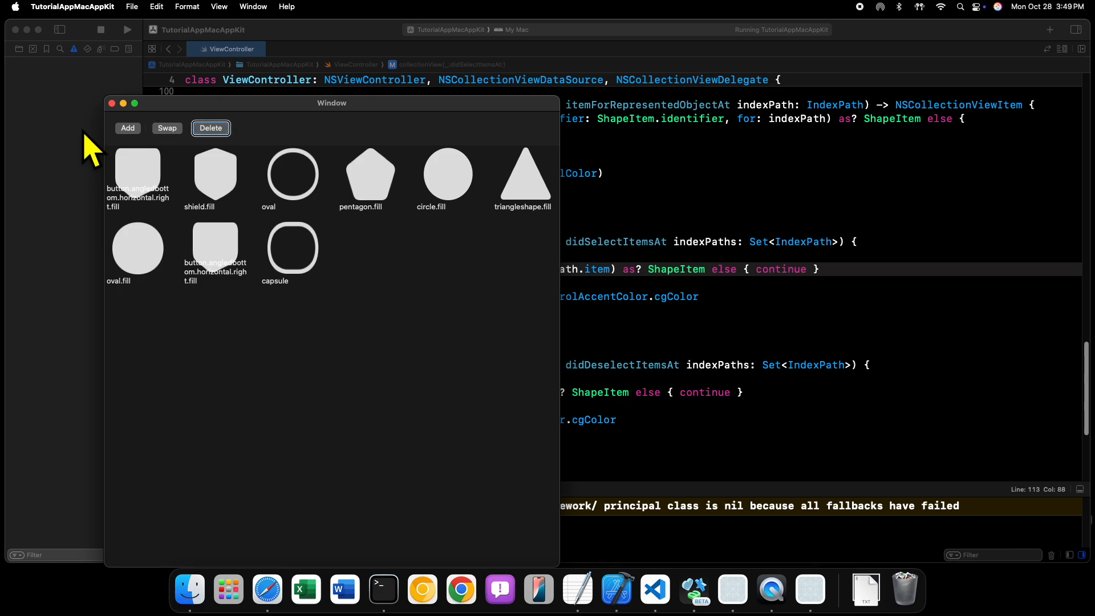
{"action": "left_click", "coordinate": [137, 173]}
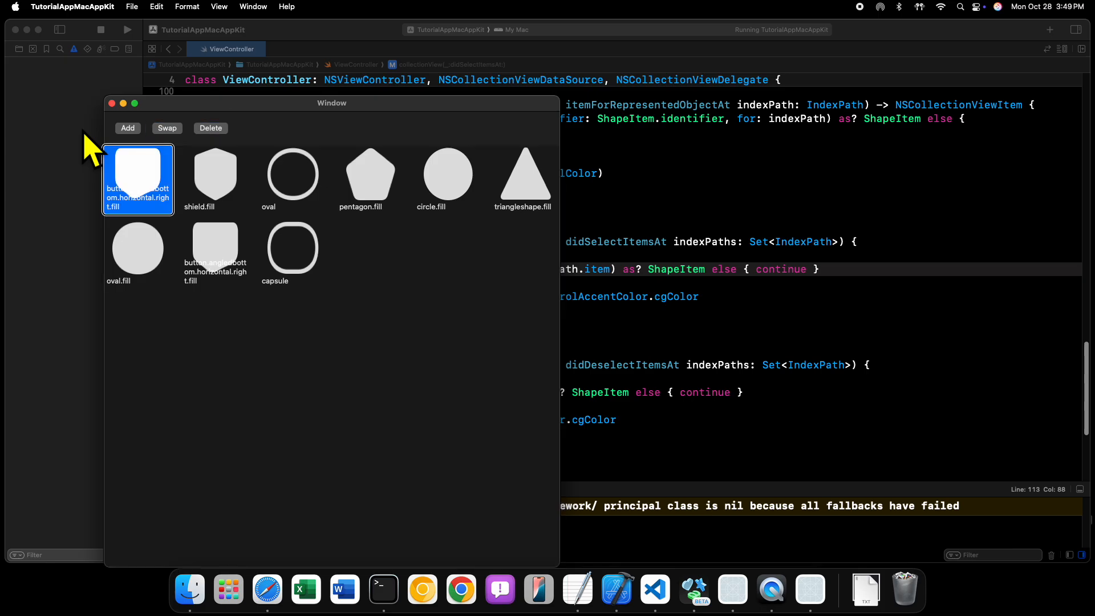
{"action": "left_click", "coordinate": [292, 174]}
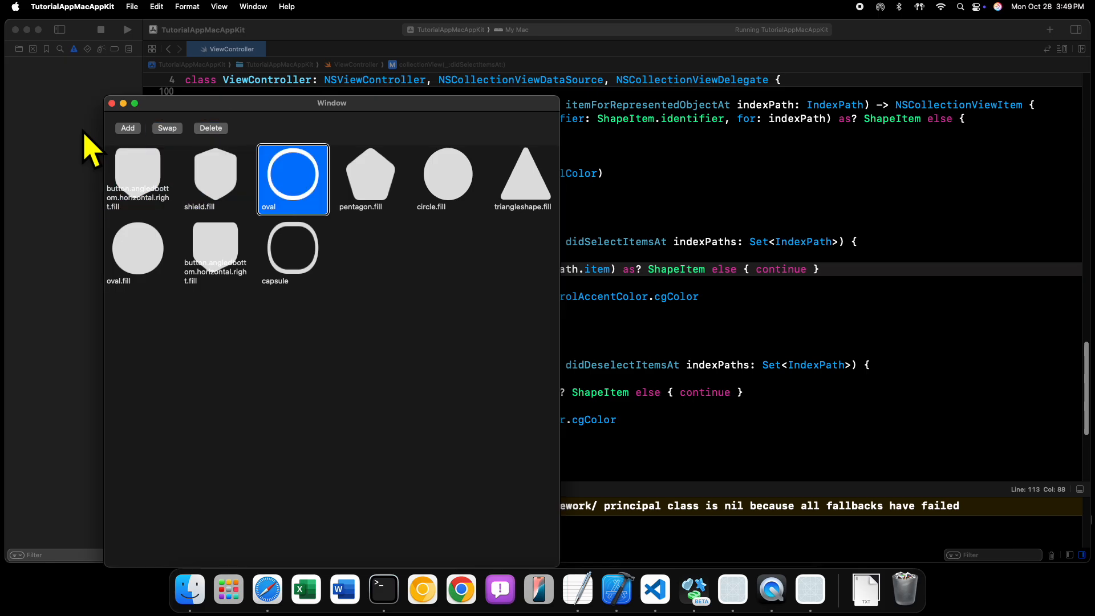
{"action": "left_click", "coordinate": [137, 172]}
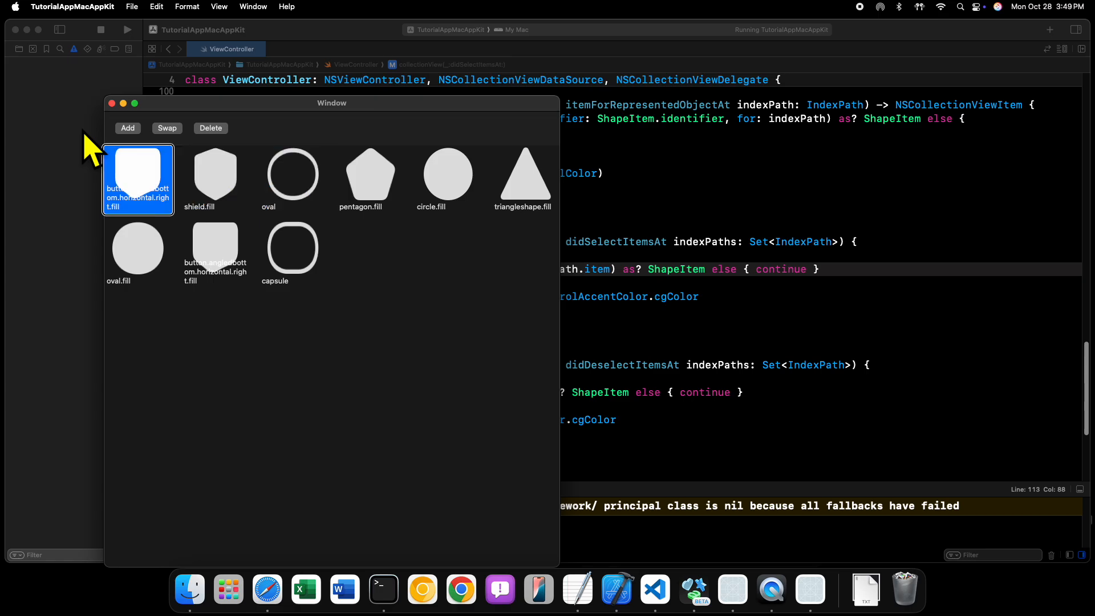
{"action": "left_click", "coordinate": [370, 174]}
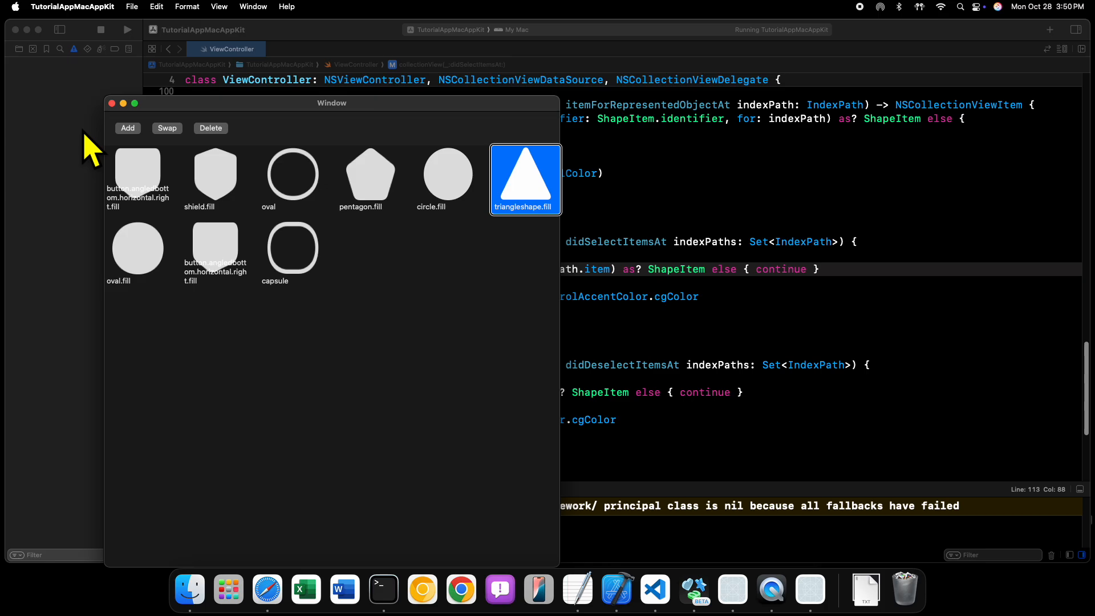
{"action": "left_click", "coordinate": [448, 174]}
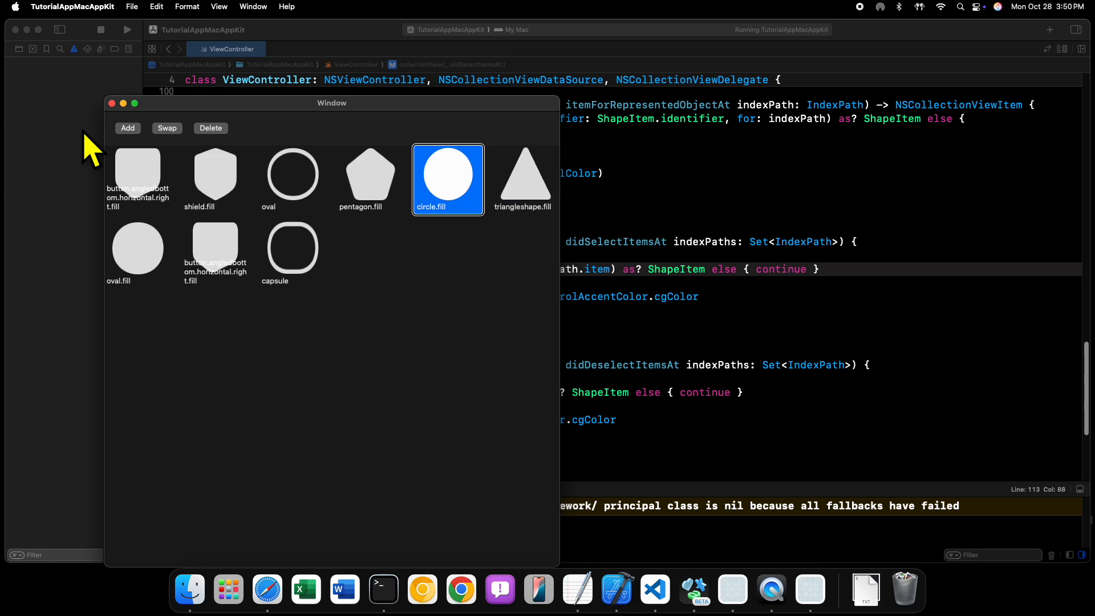